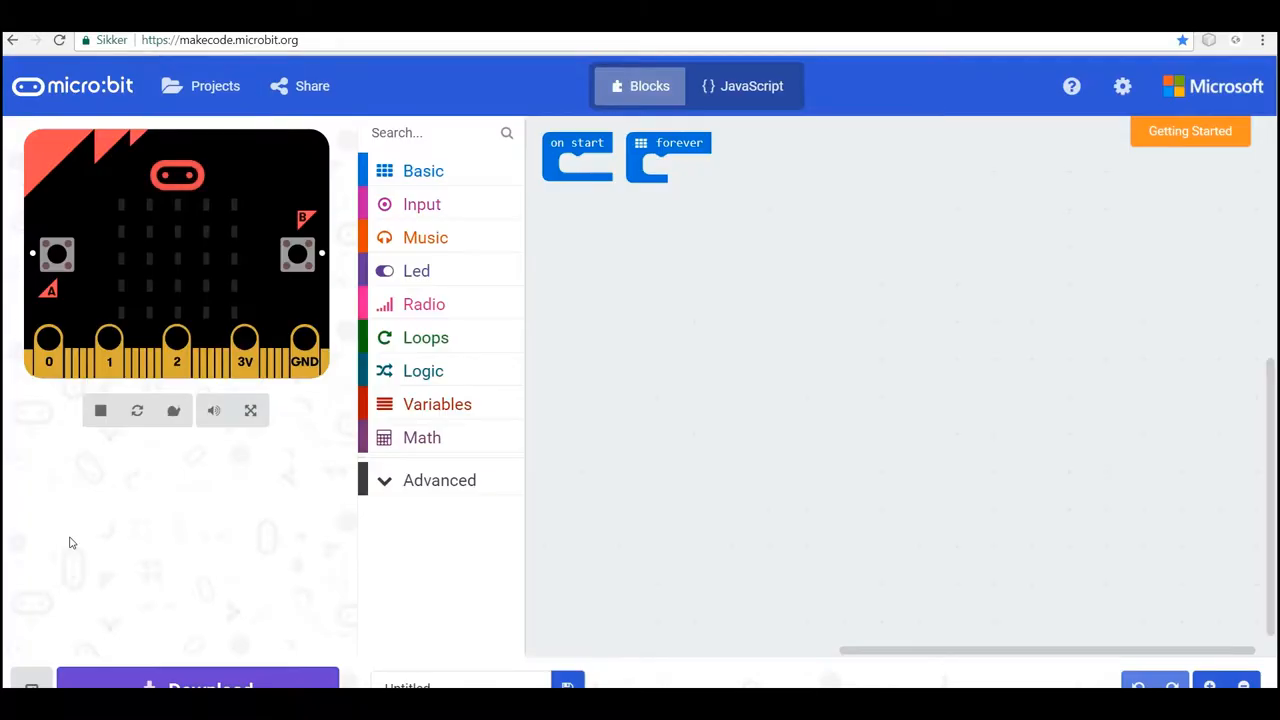
pyautogui.moveTo(338, 277)
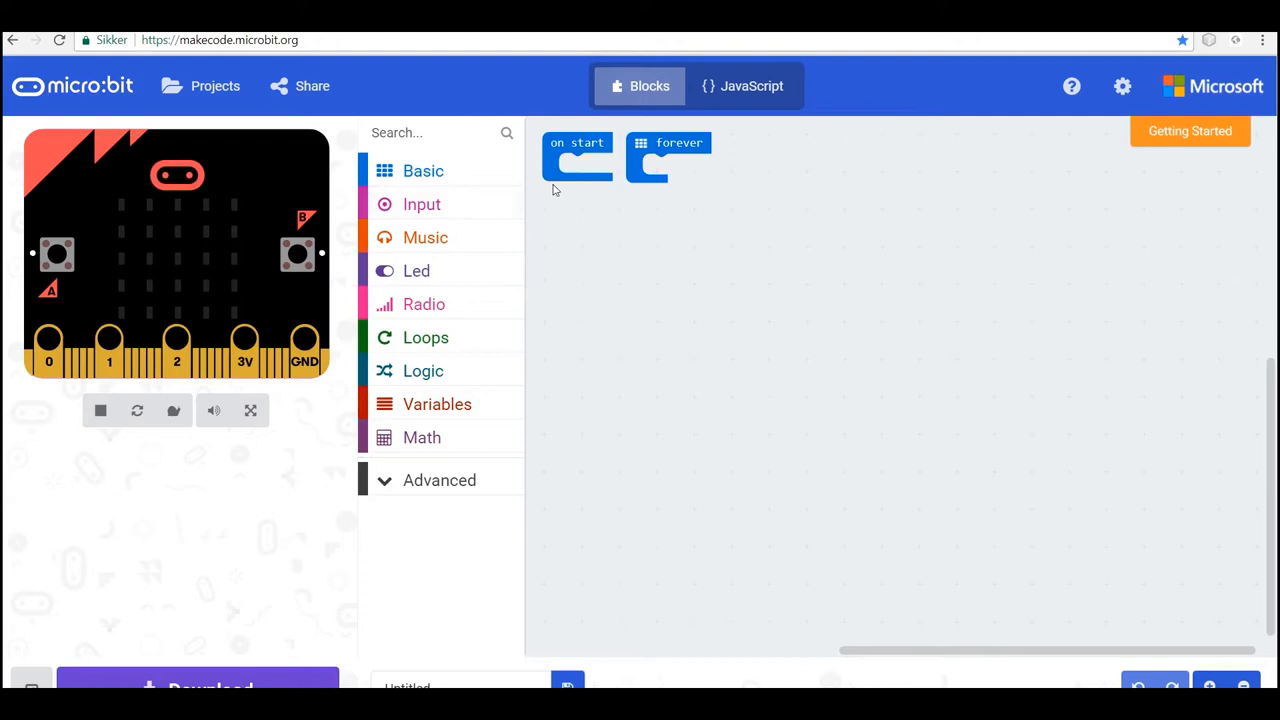
pyautogui.moveTo(424, 304)
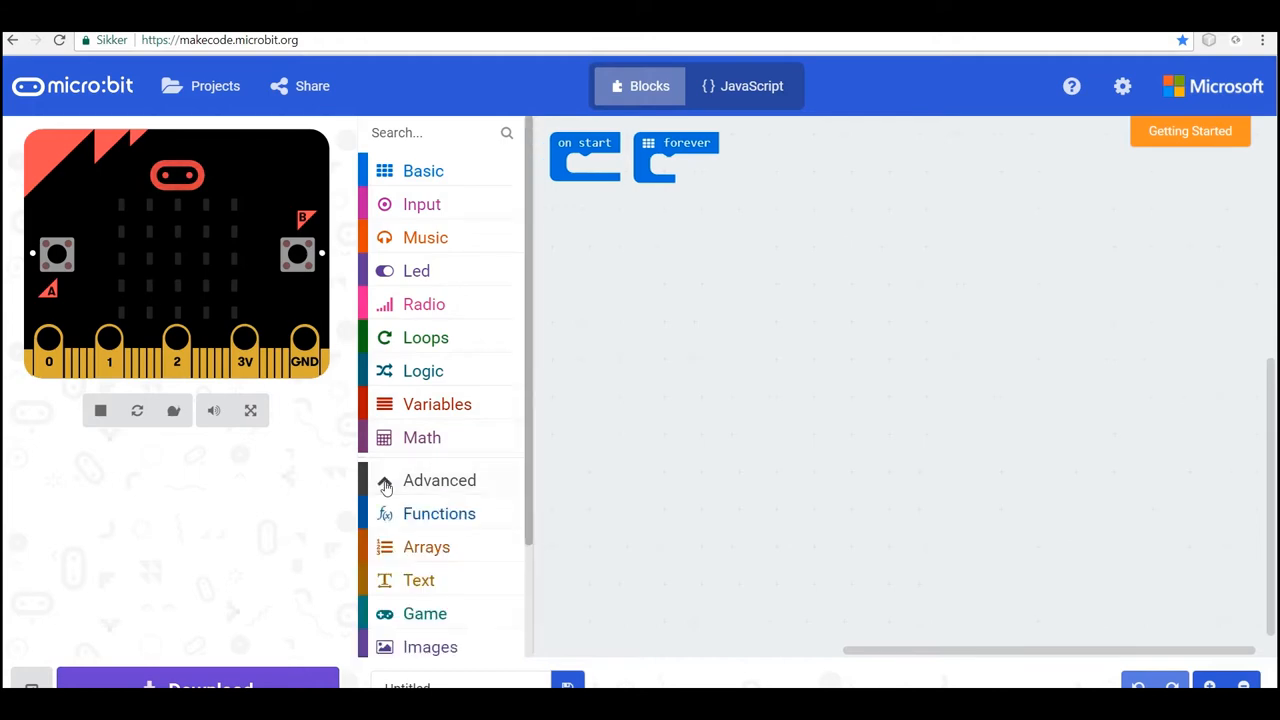
# - Create a new function named 'green' and drag it into open workspace space
pyautogui.click(438, 513)
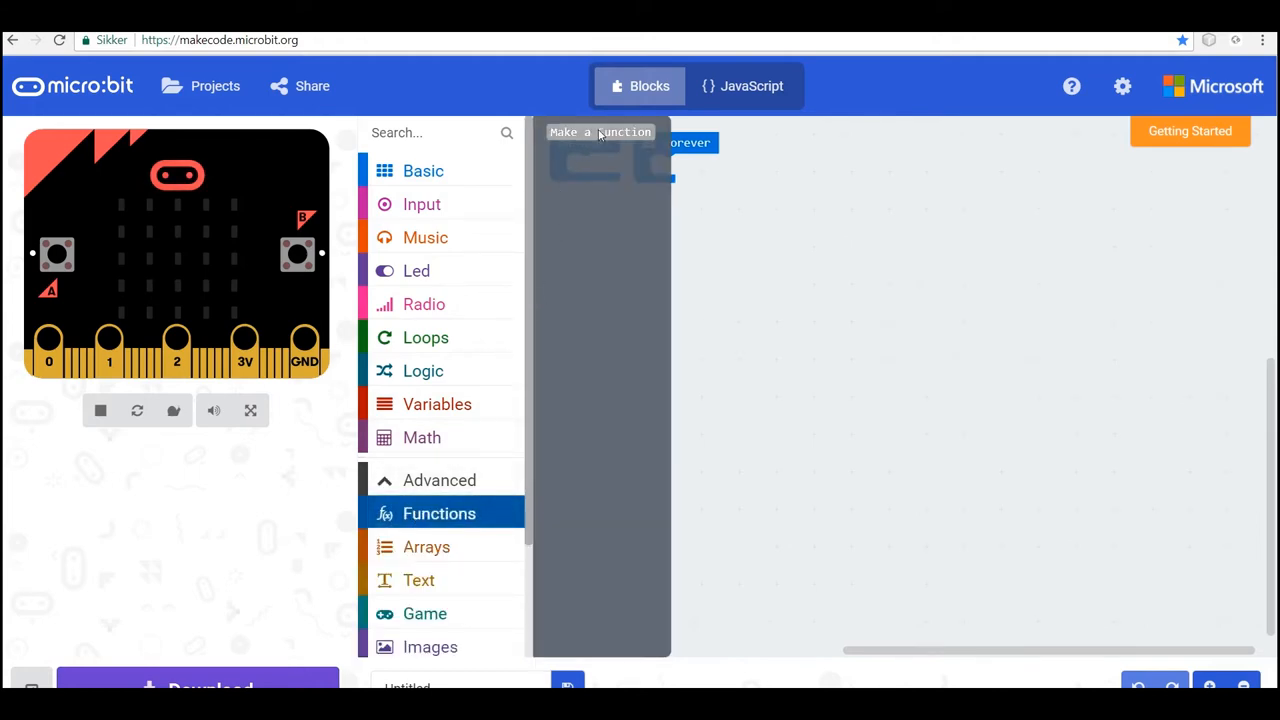
pyautogui.click(600, 132)
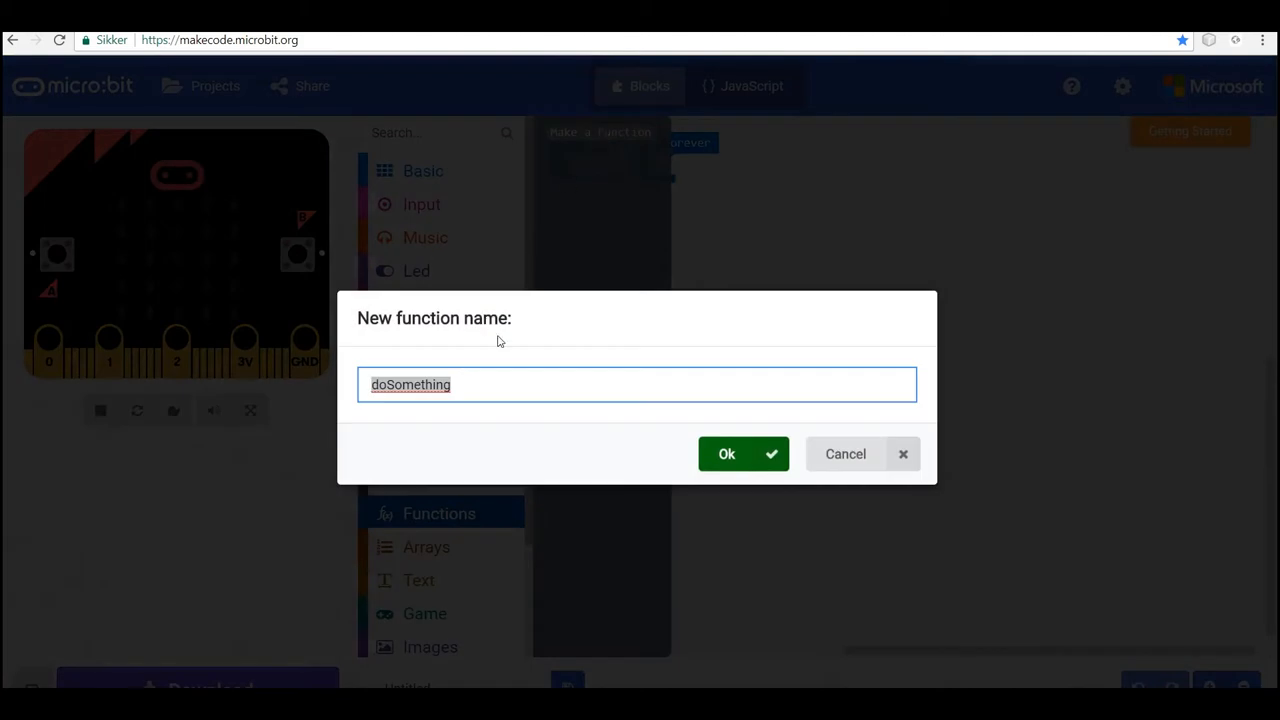
pyautogui.write('gree')
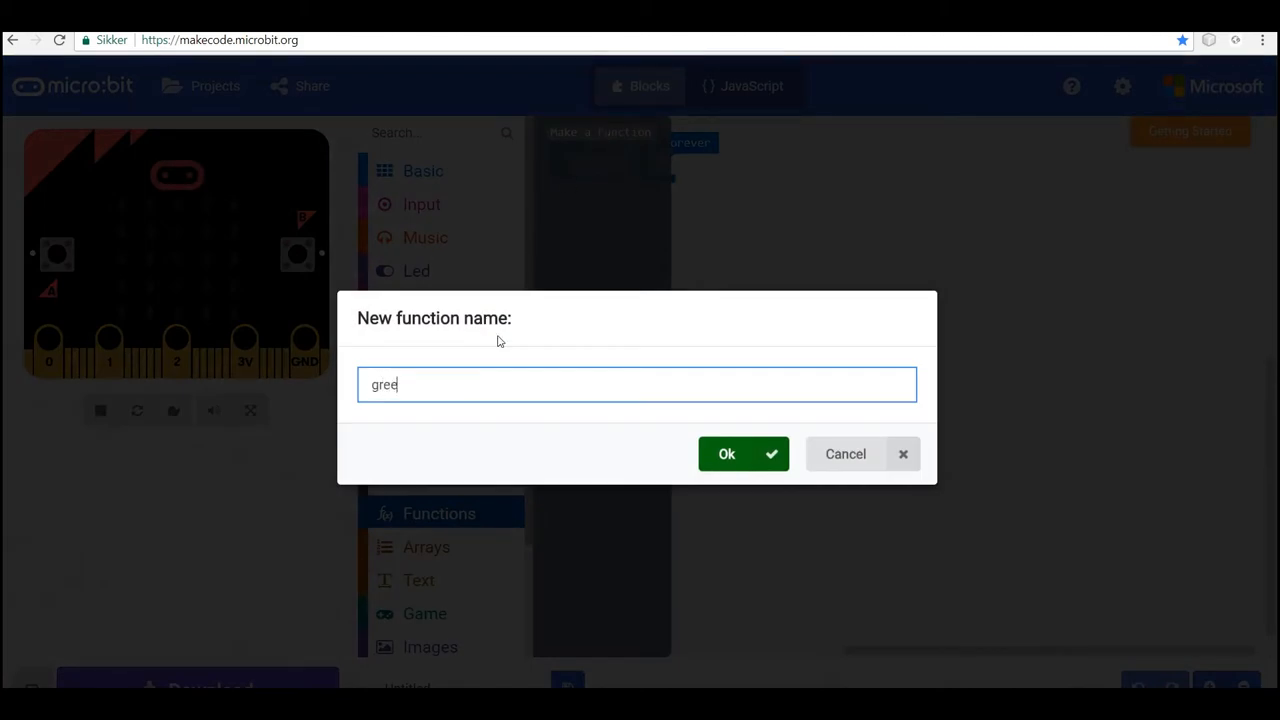
pyautogui.click(727, 453)
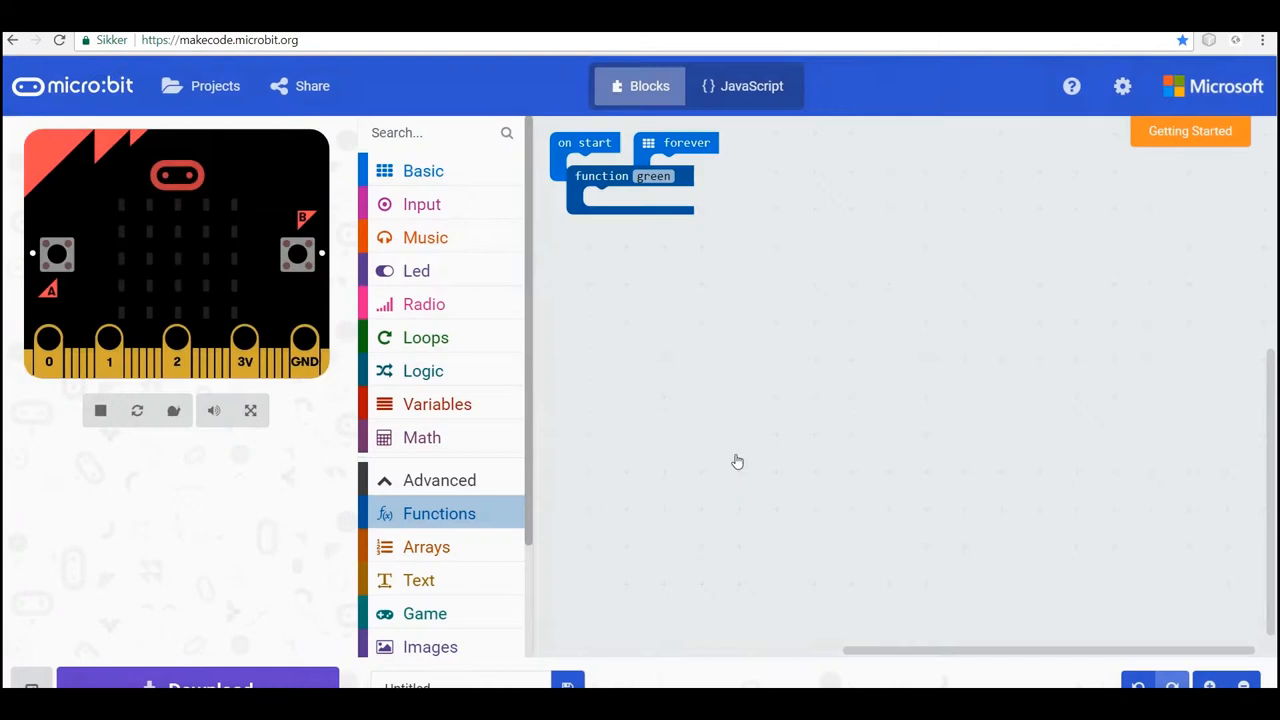
pyautogui.moveTo(625, 190); pyautogui.dragTo(935, 245)
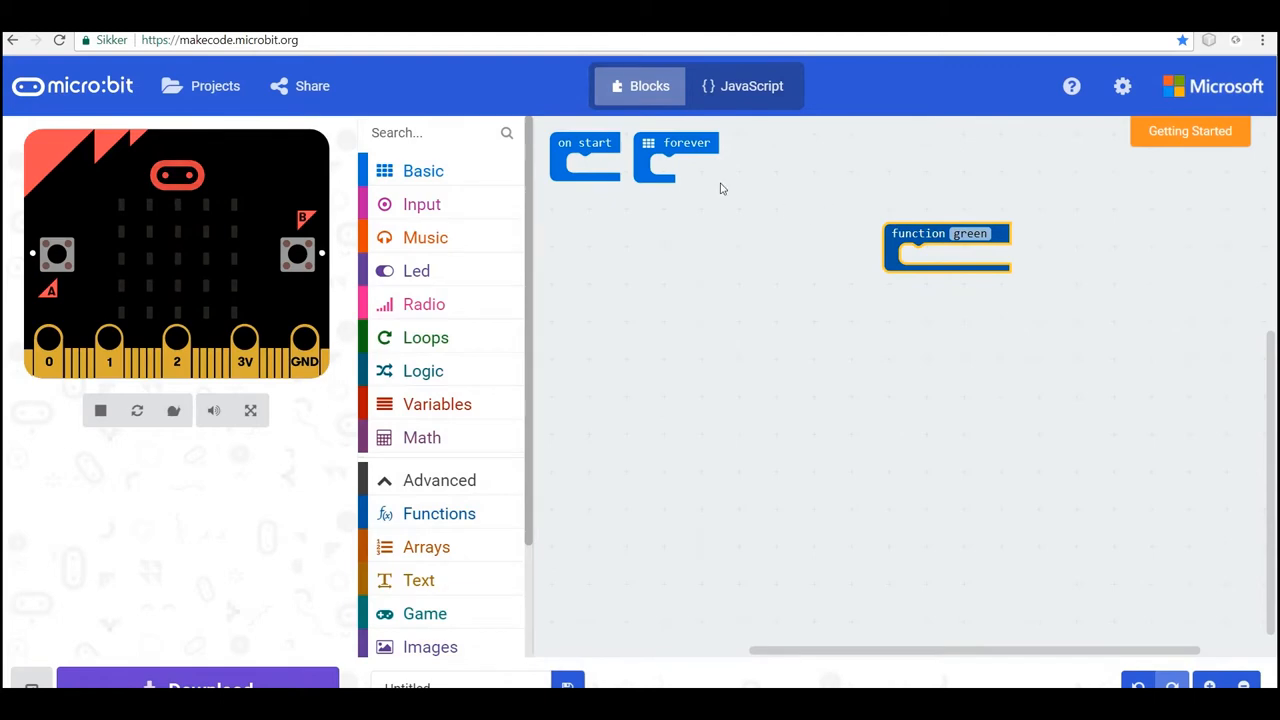
pyautogui.moveTo(425, 464)
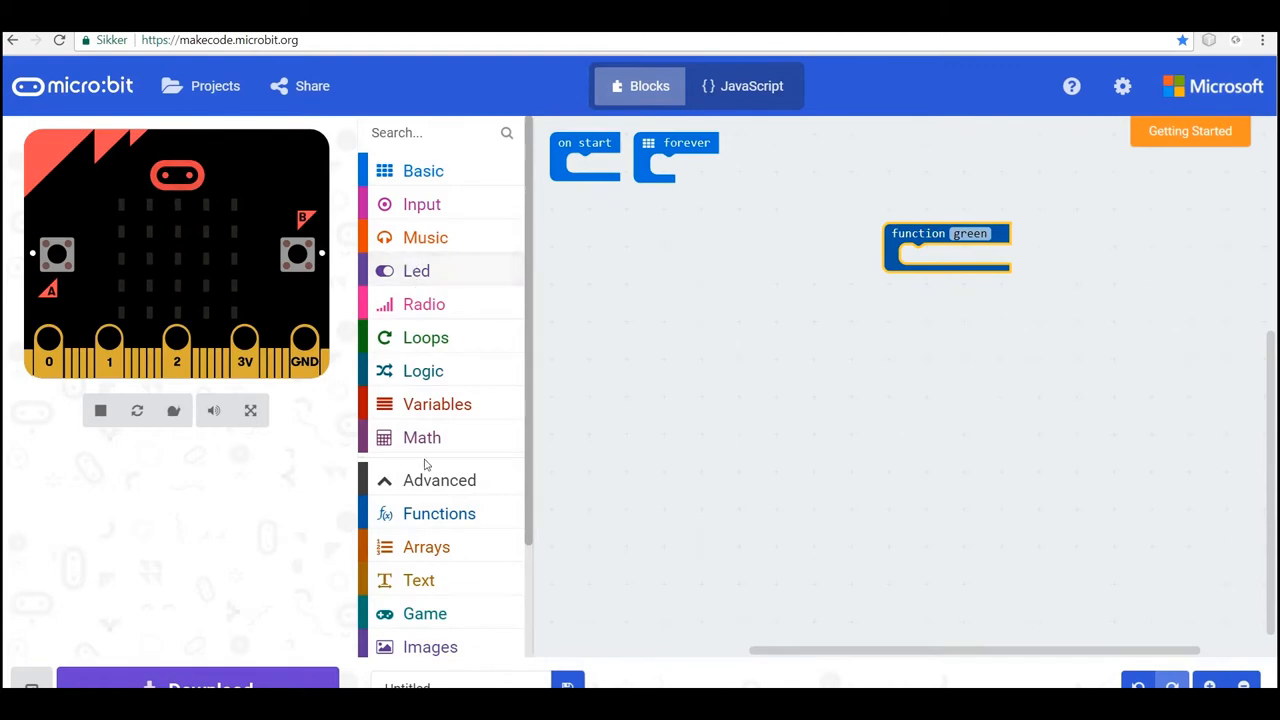
# - Add a 'digital write pin P0 to 1' block inside the green function
pyautogui.scroll(-3)
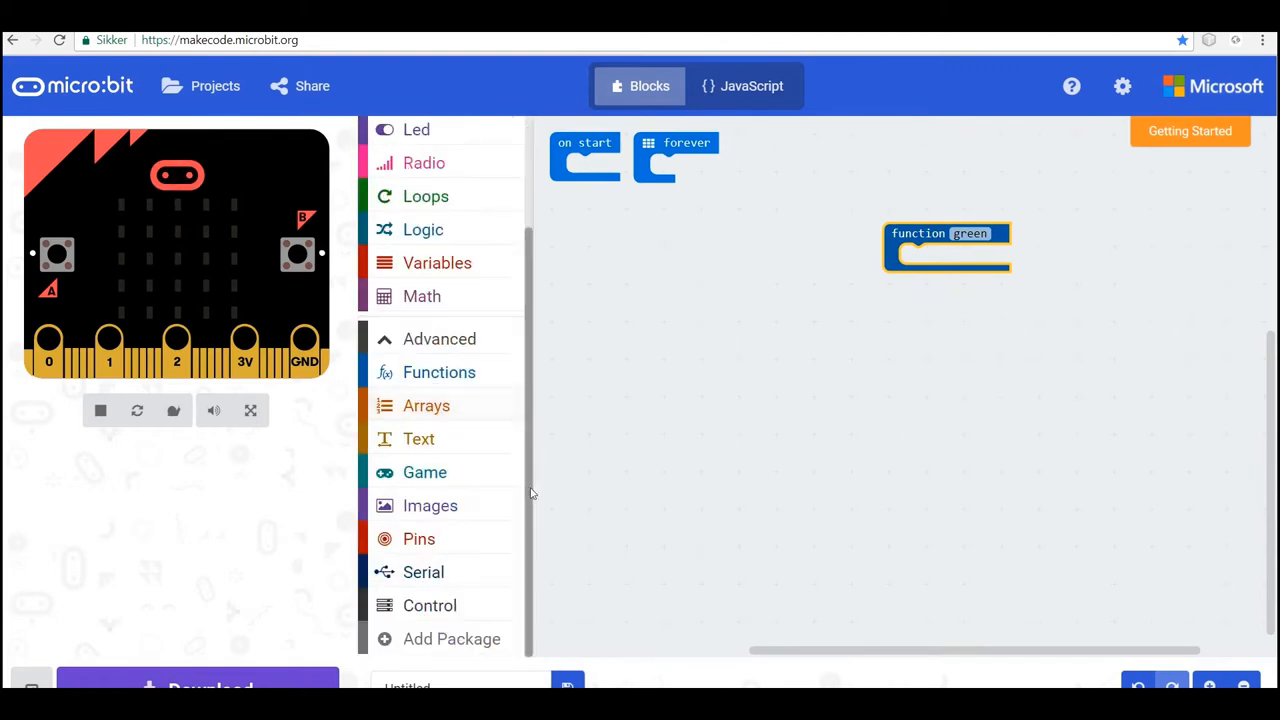
pyautogui.click(419, 538)
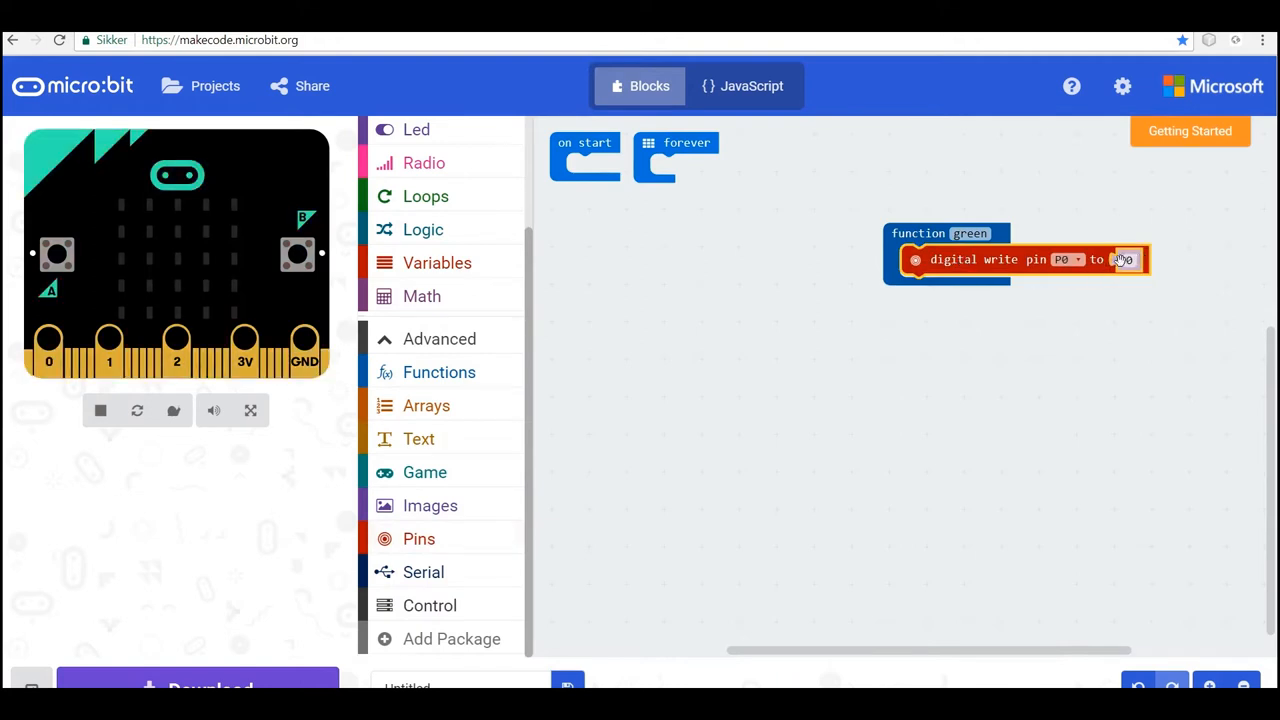
pyautogui.click(1125, 259)
pyautogui.write('1')
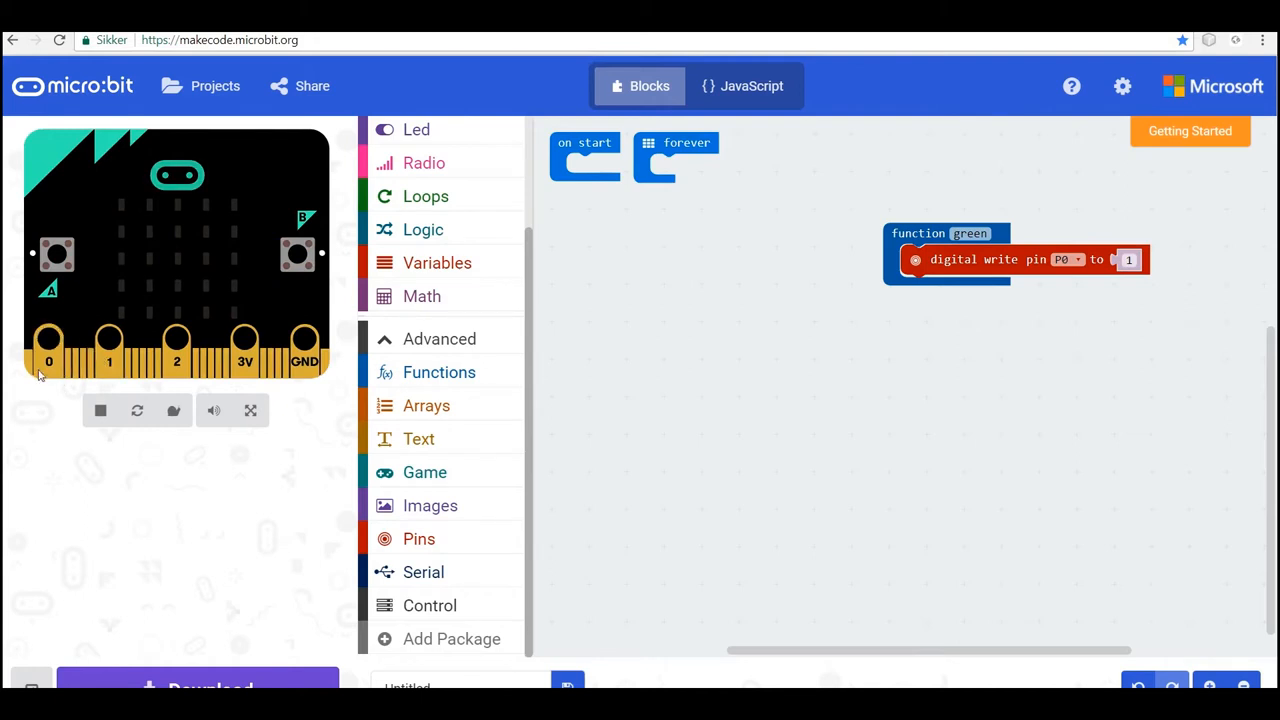
pyautogui.moveTo(783, 352)
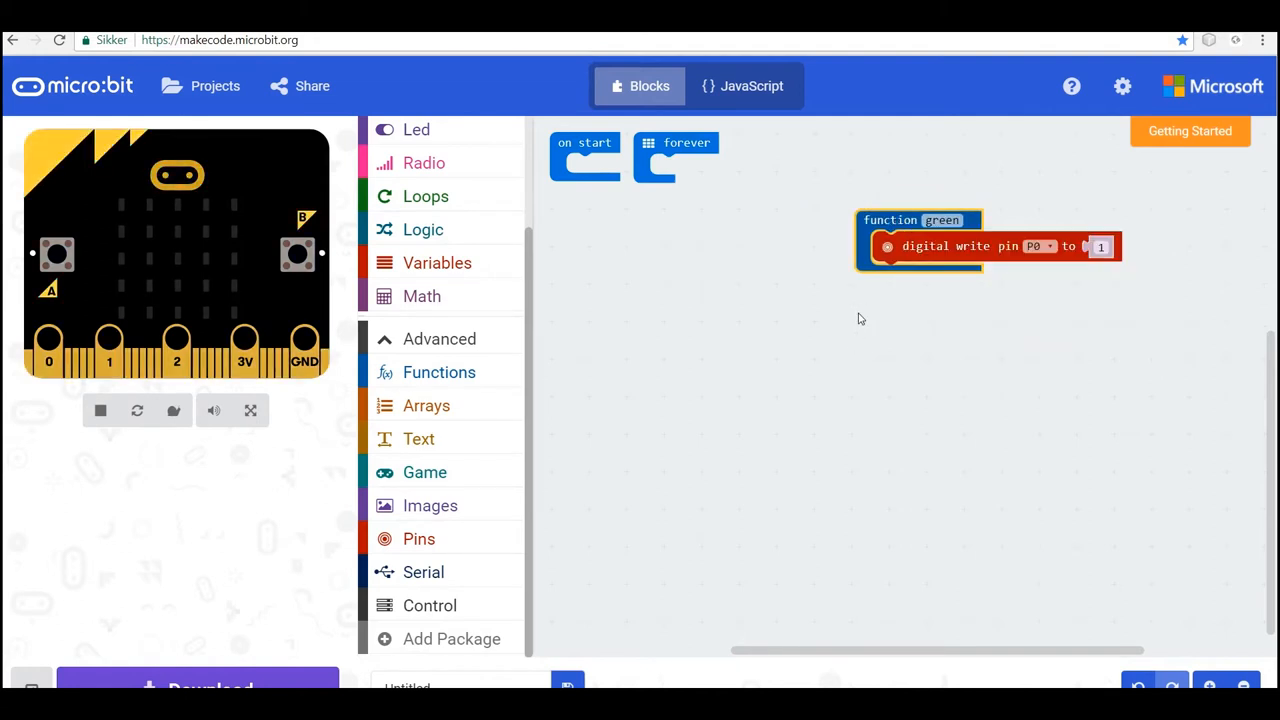
# - Duplicate green into a 'yellow' function on pin P1 and a 'red' function on P2
pyautogui.rightClick(915, 225)
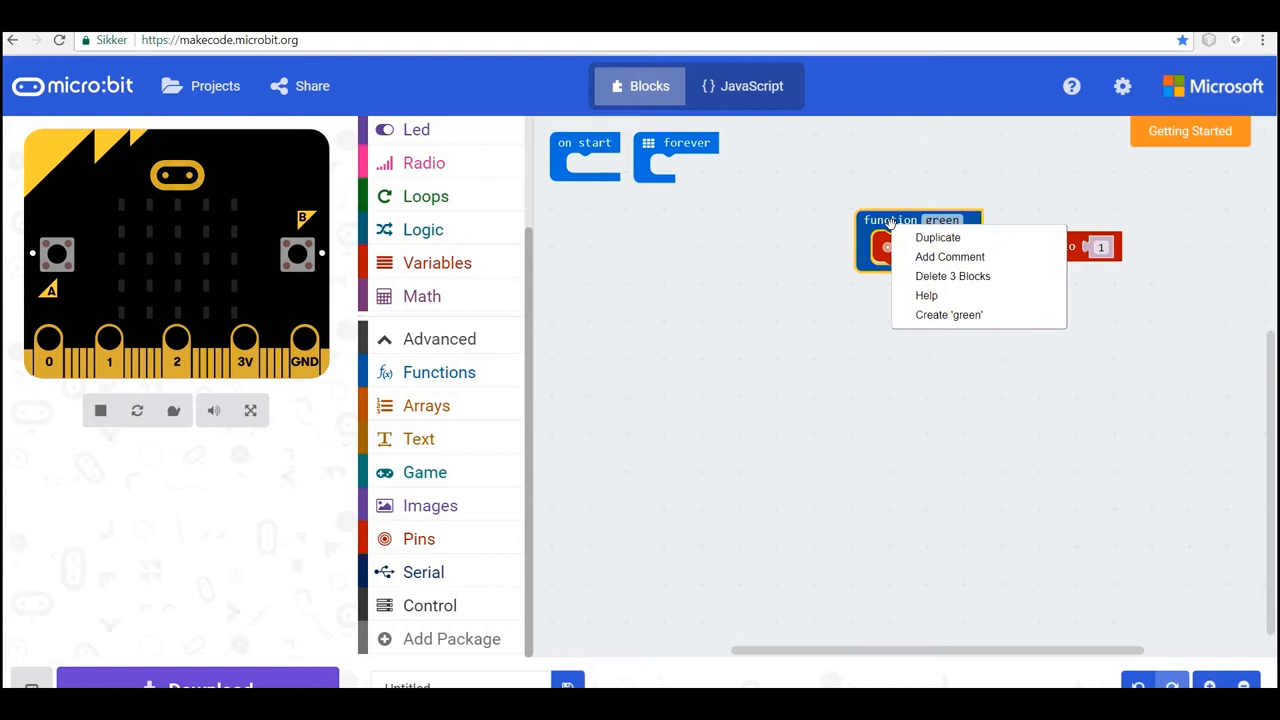
pyautogui.click(937, 237)
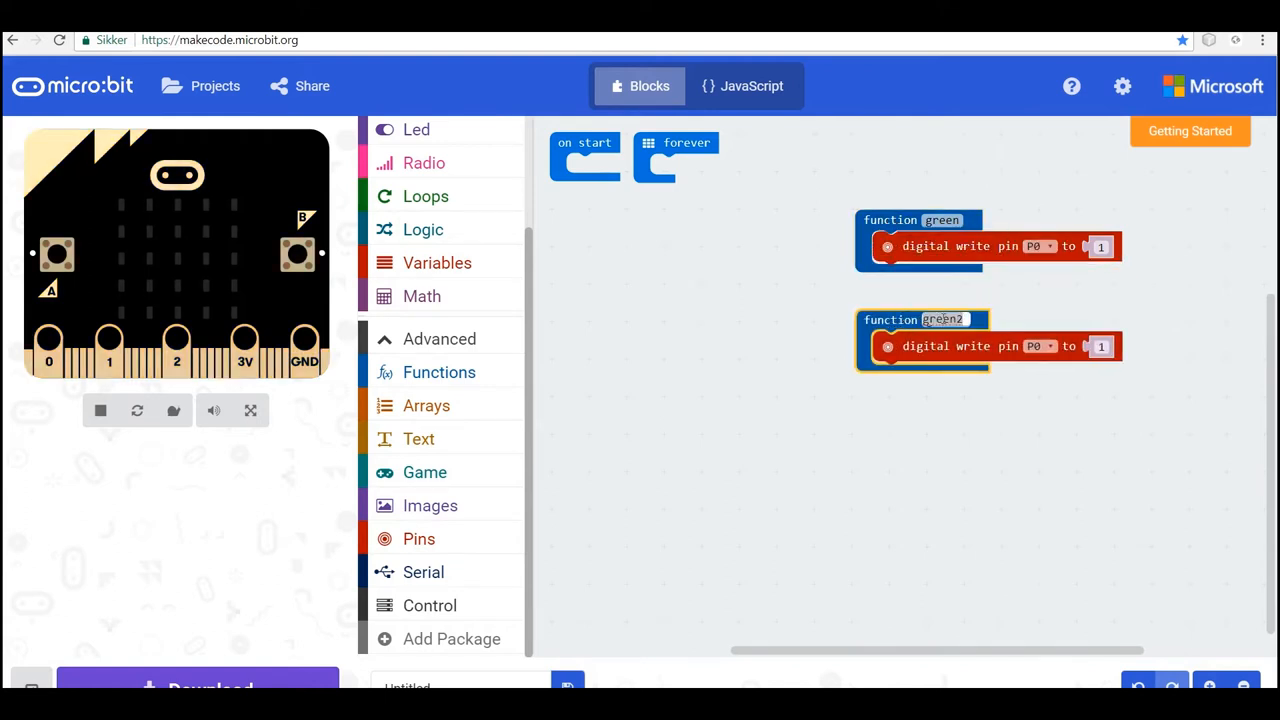
pyautogui.write('yellow')
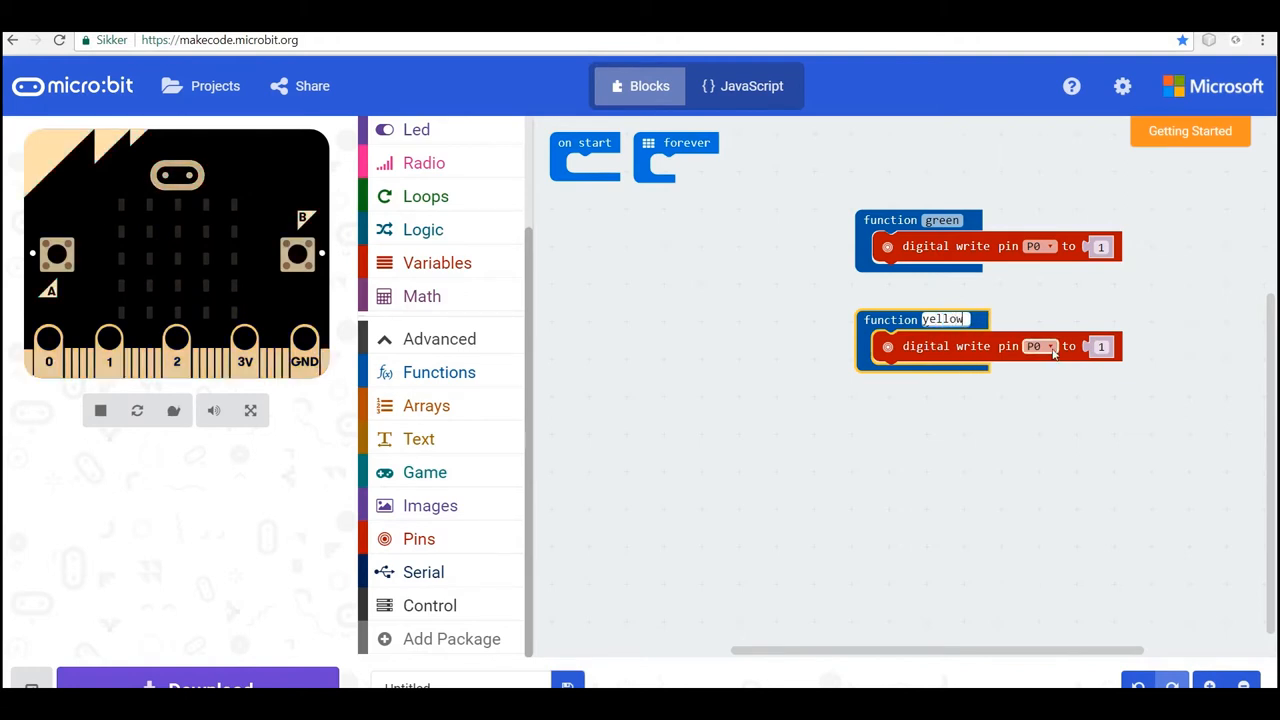
pyautogui.click(1040, 346)
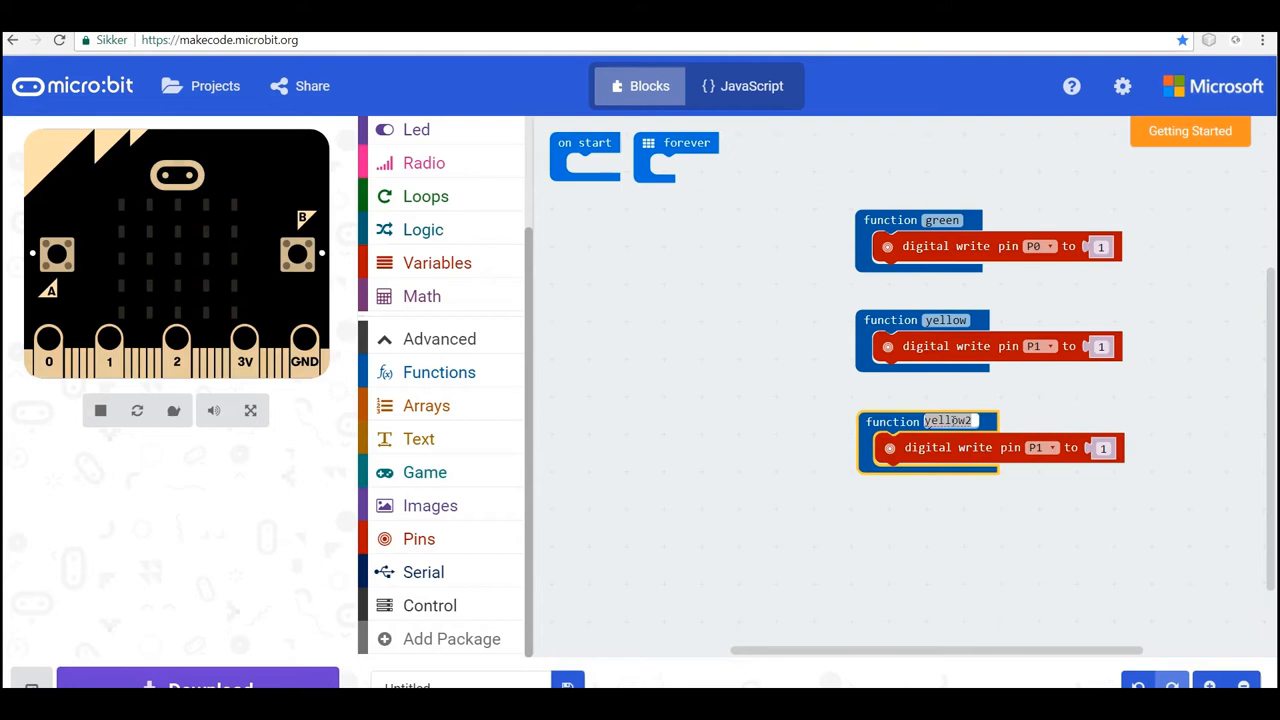
pyautogui.write('red')
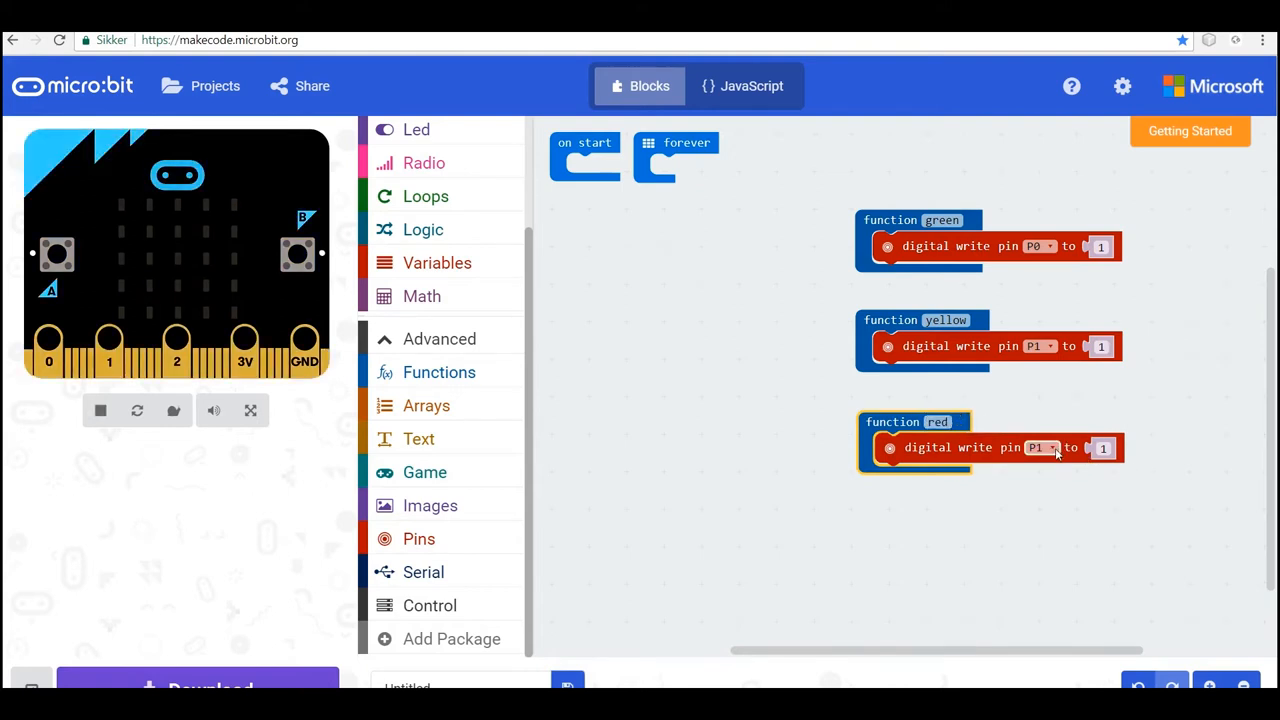
pyautogui.click(1038, 447)
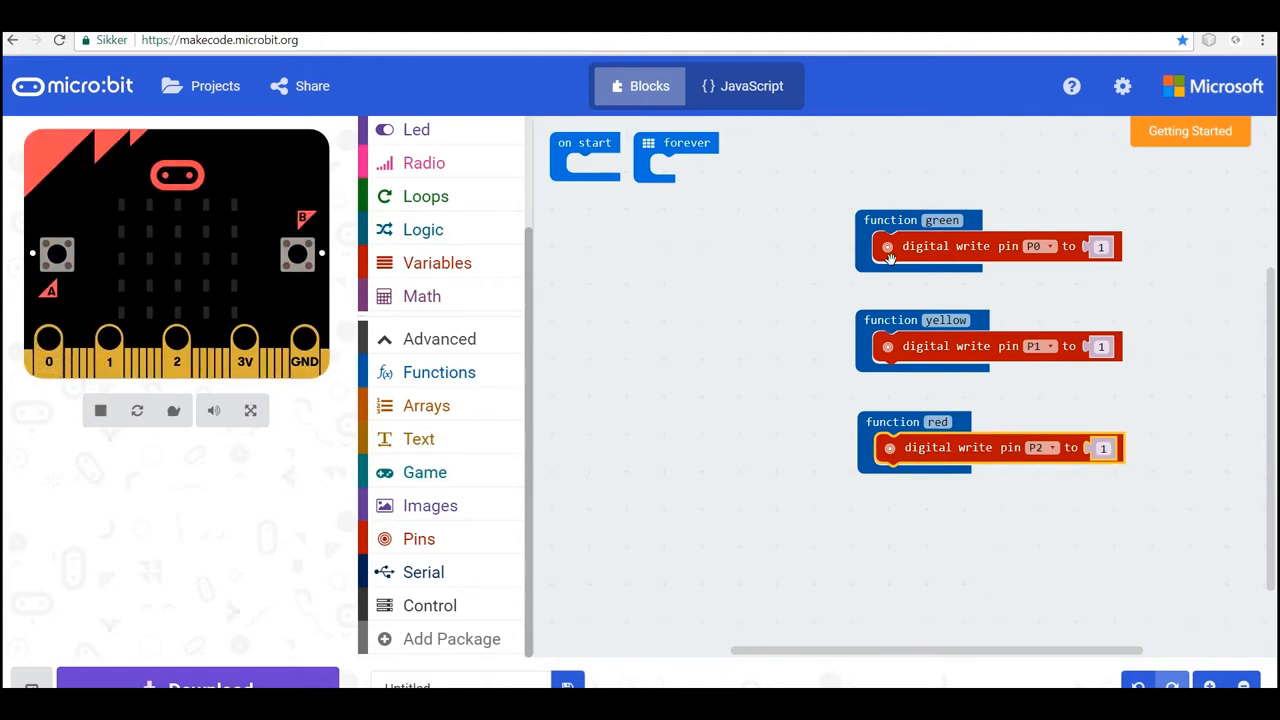
pyautogui.moveTo(800, 520)
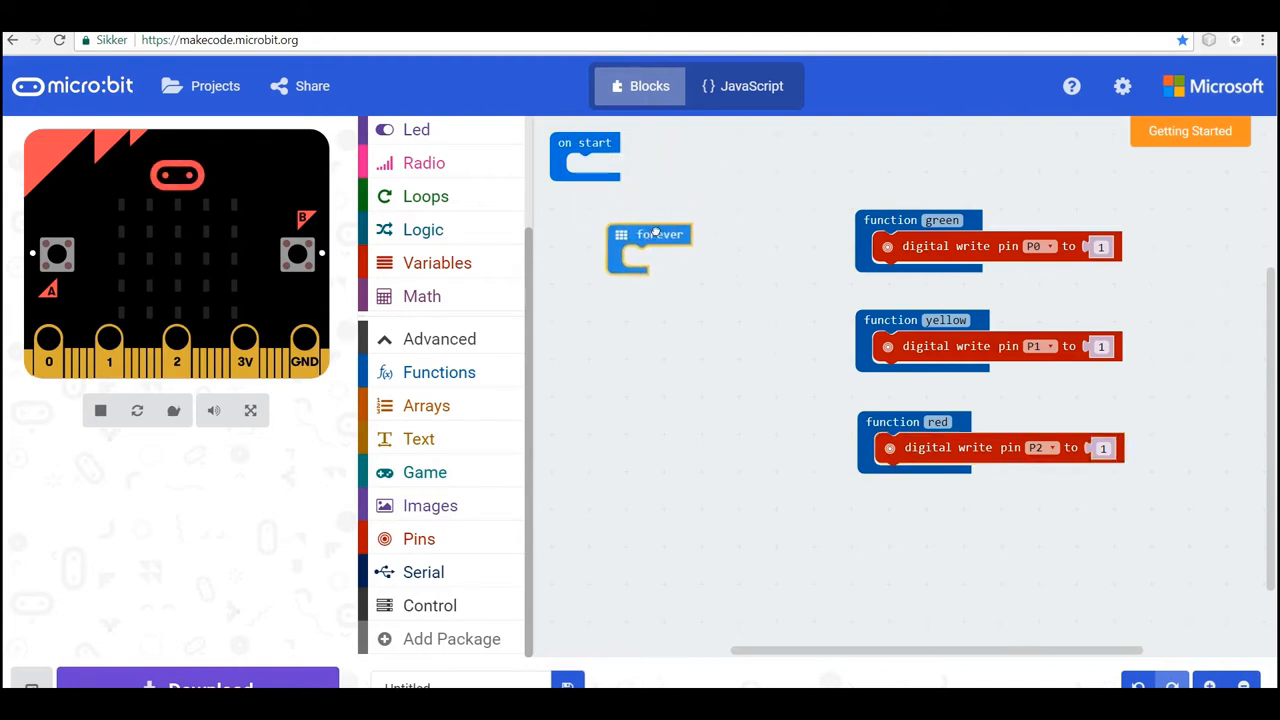
# - Move the forever loop aside and create a 'reset' function below red
pyautogui.moveTo(658, 234); pyautogui.dragTo(625, 252)
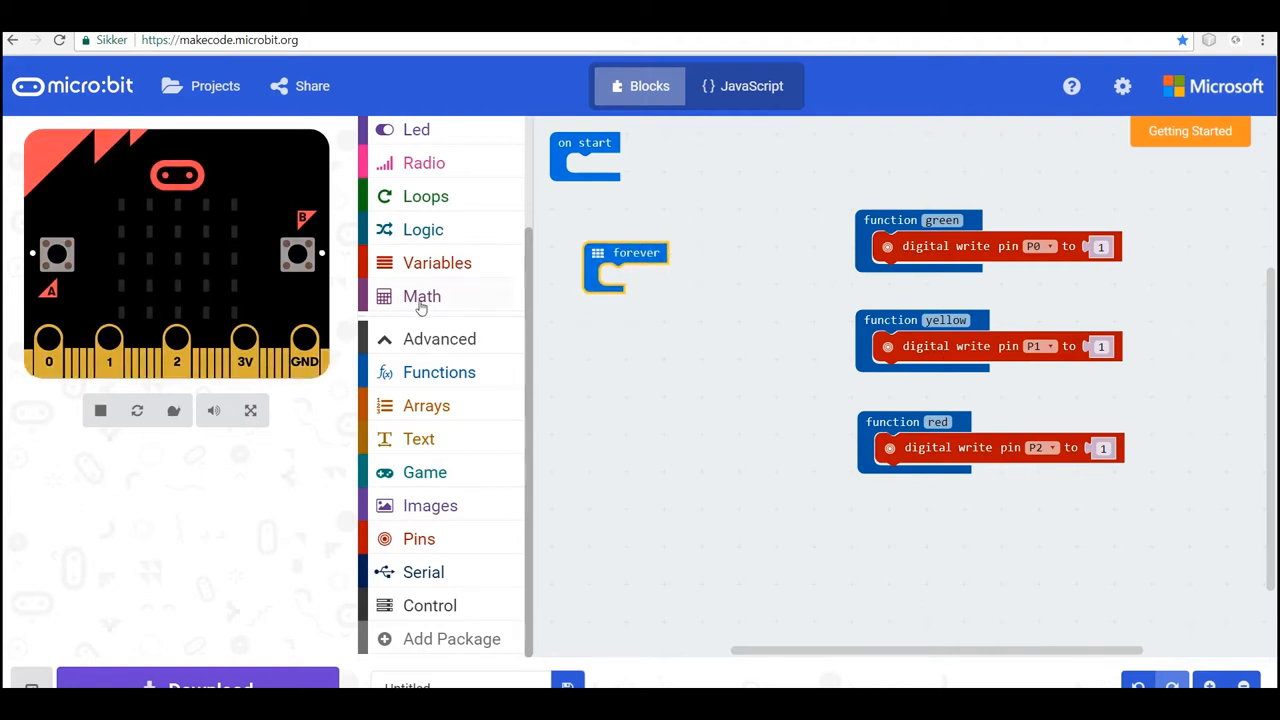
pyautogui.click(439, 372)
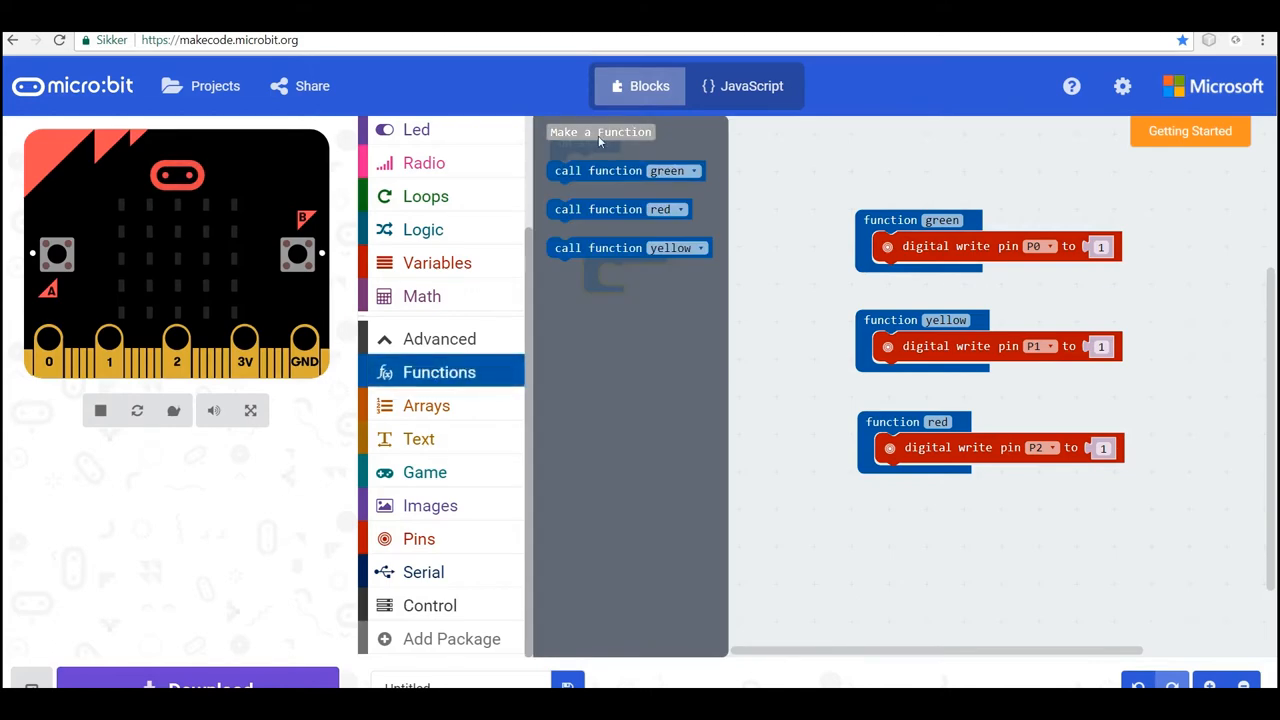
pyautogui.click(600, 131)
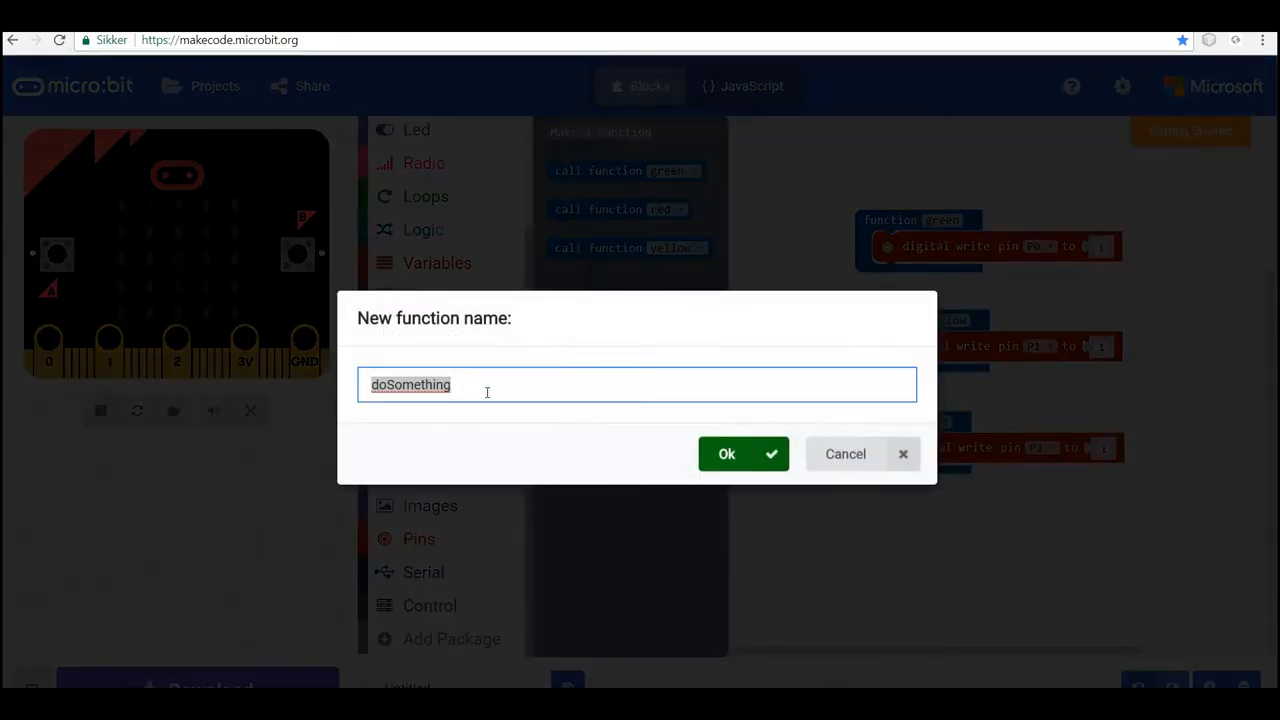
pyautogui.write('reset')
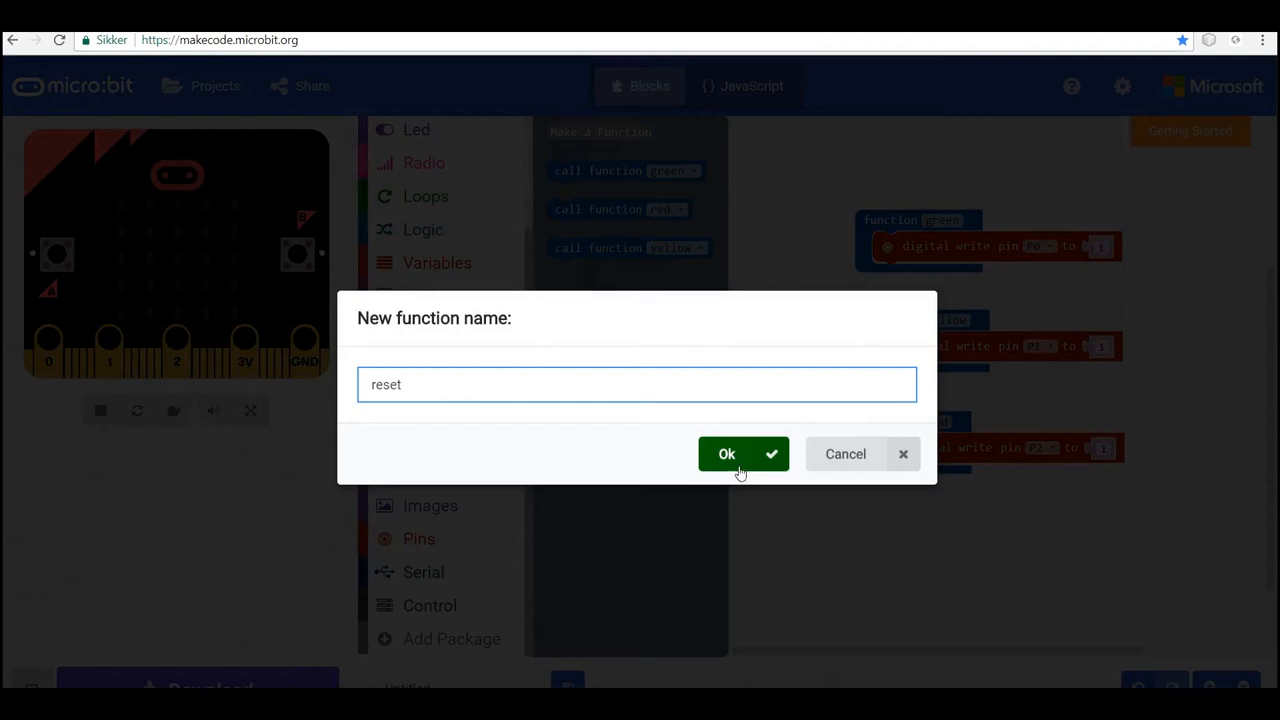
pyautogui.click(727, 453)
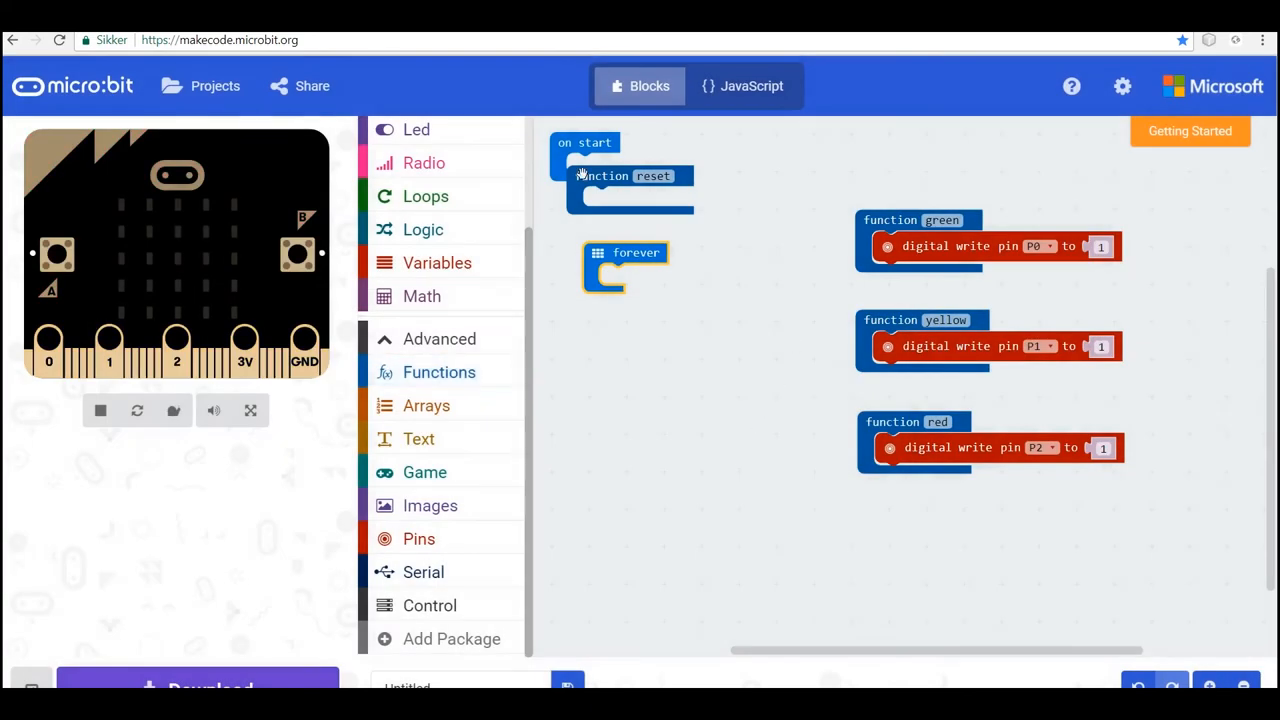
pyautogui.moveTo(630, 176); pyautogui.dragTo(935, 525)
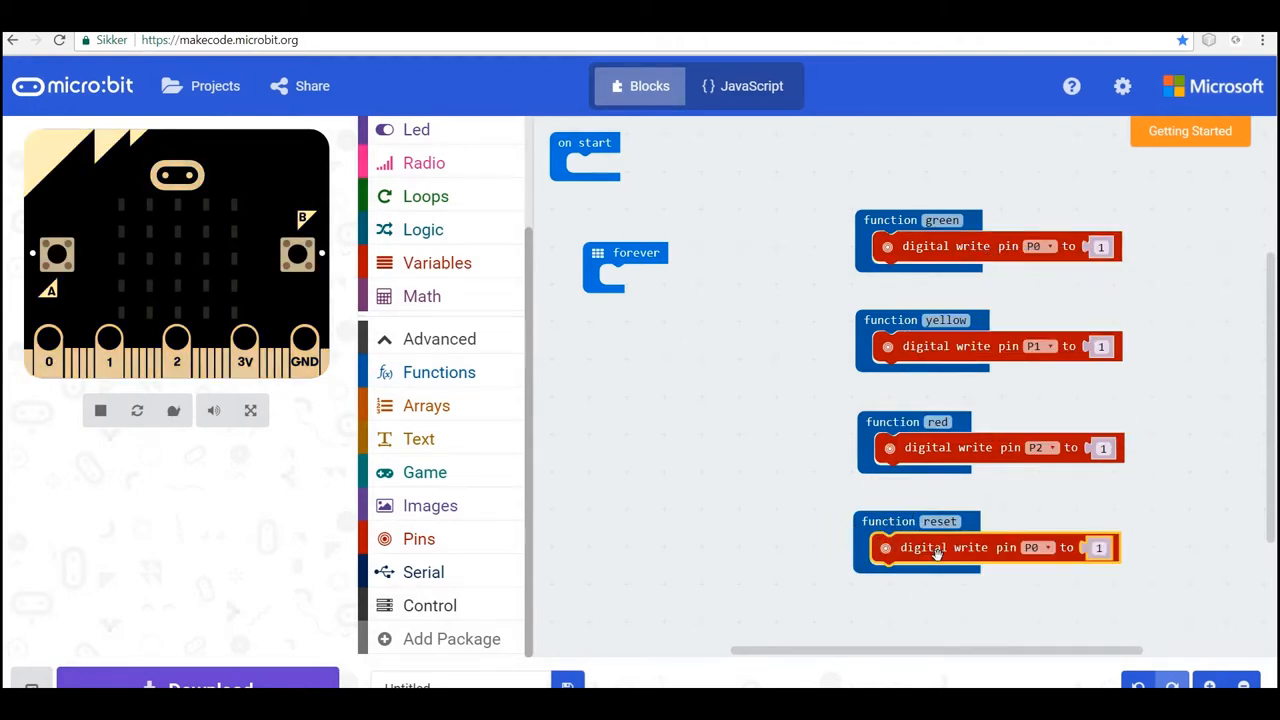
# - Fill reset with digital write blocks setting pins P0, P1 and P2 to 0
pyautogui.click(1099, 547)
pyautogui.write('0')
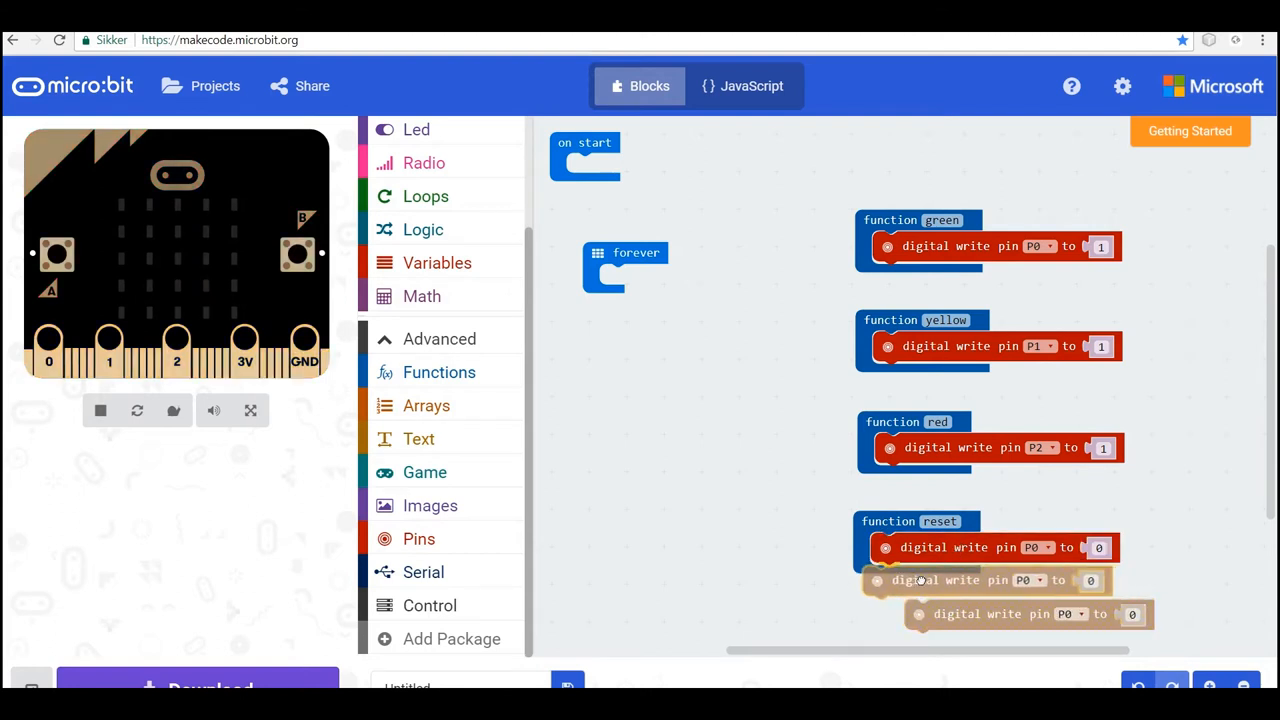
pyautogui.click(1040, 447)
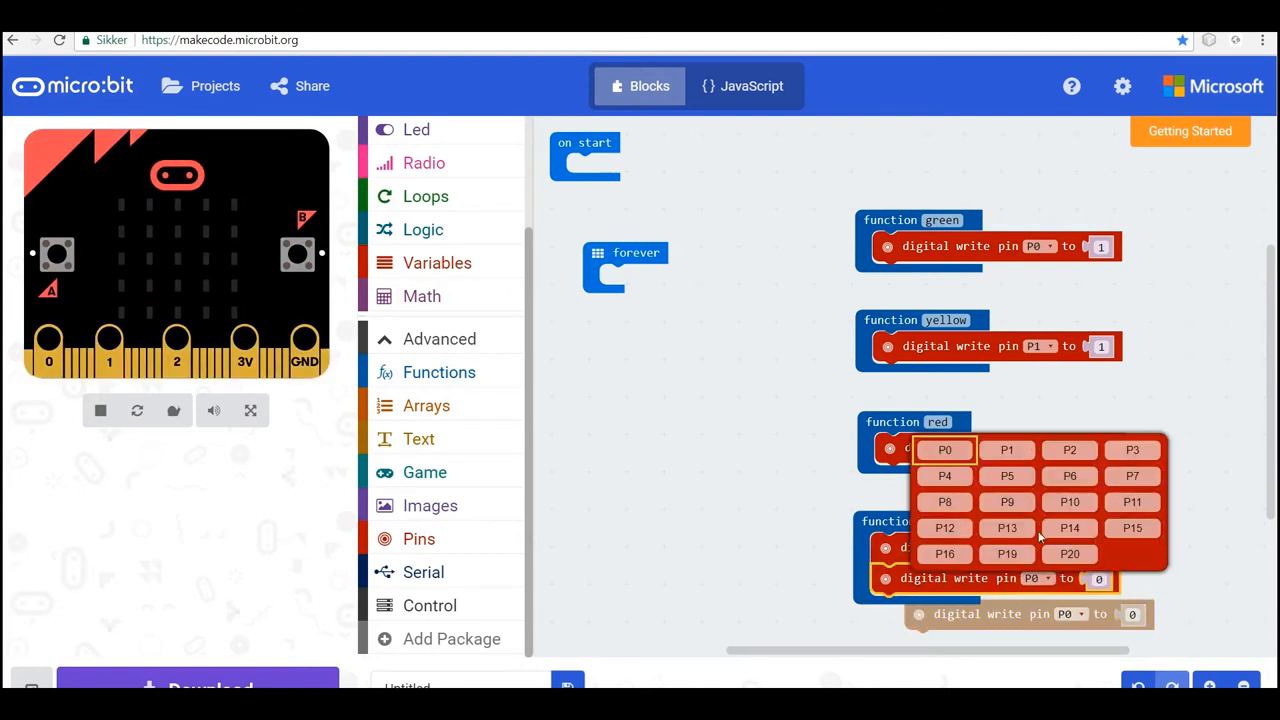
pyautogui.click(1069, 450)
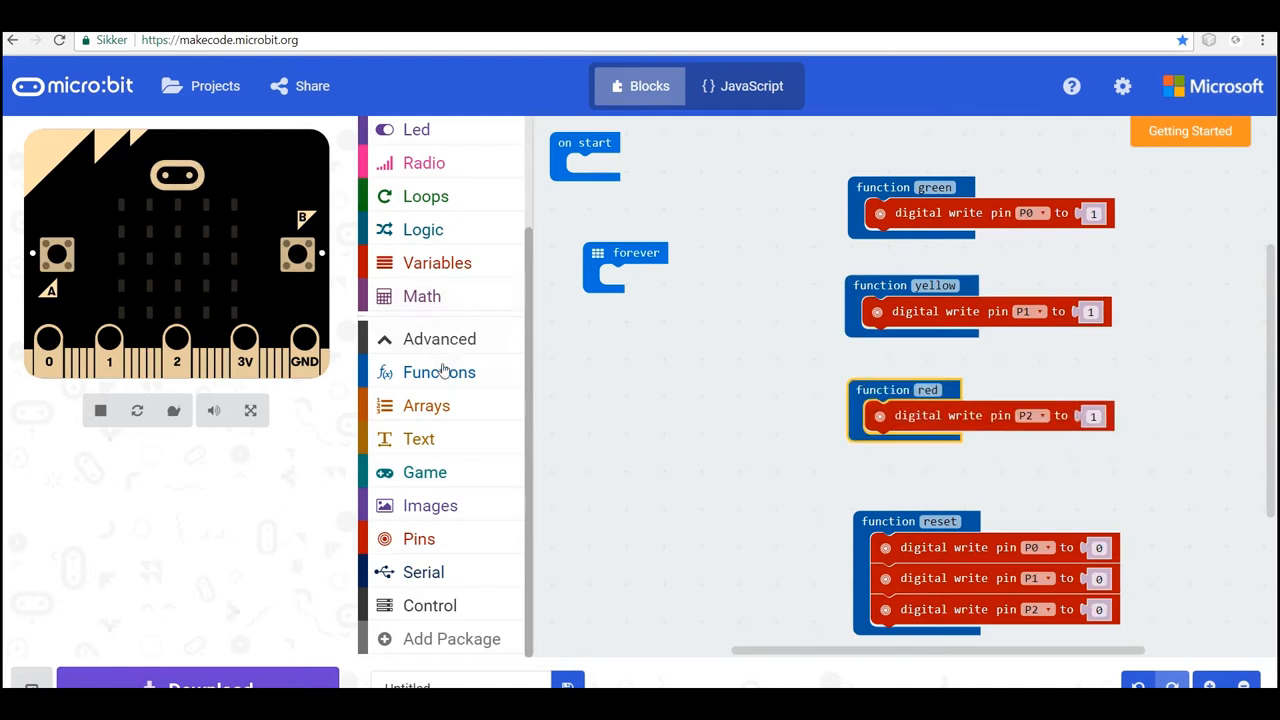
# - Put a 'call reset' block at the top of green, yellow and red
pyautogui.click(439, 372)
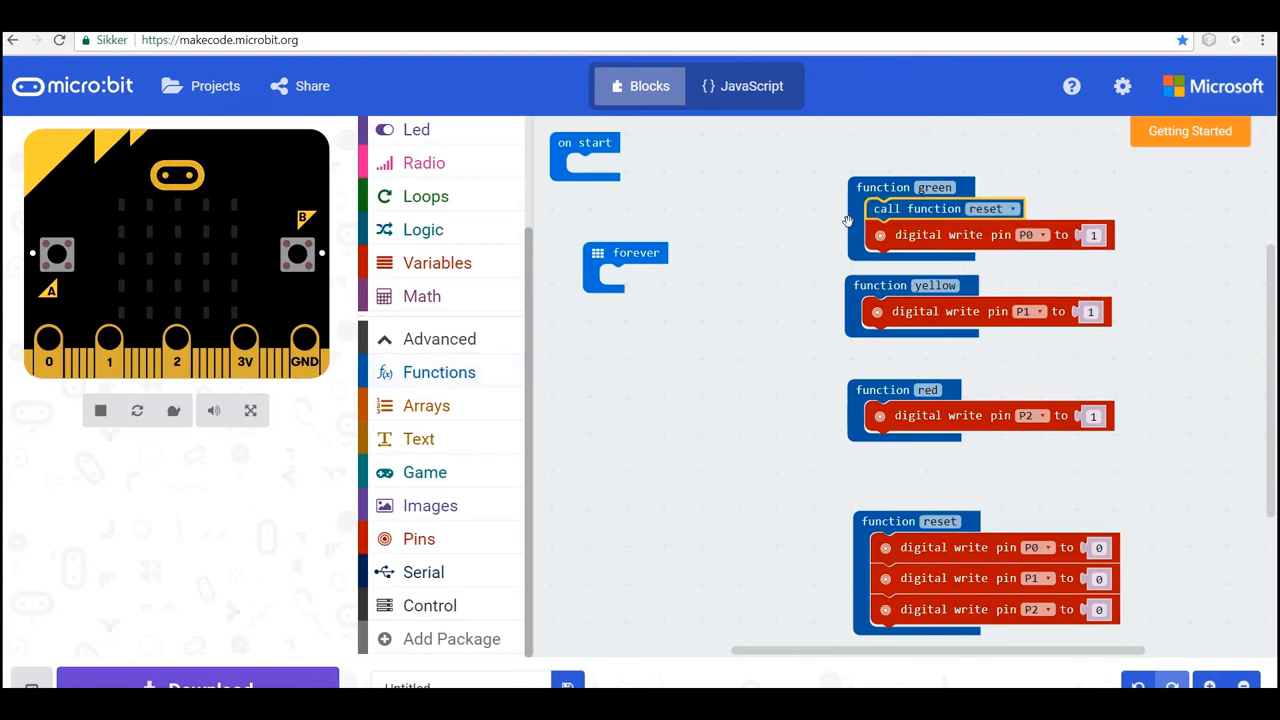
pyautogui.click(439, 372)
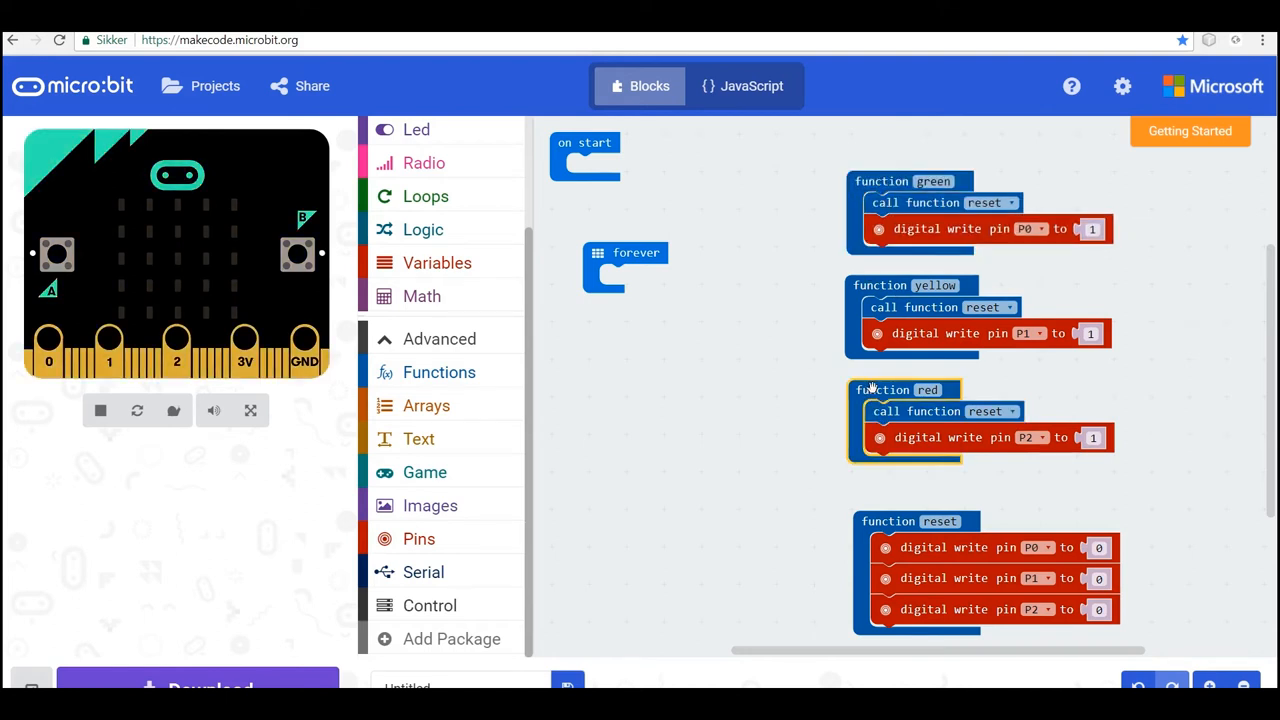
pyautogui.moveTo(888, 390)
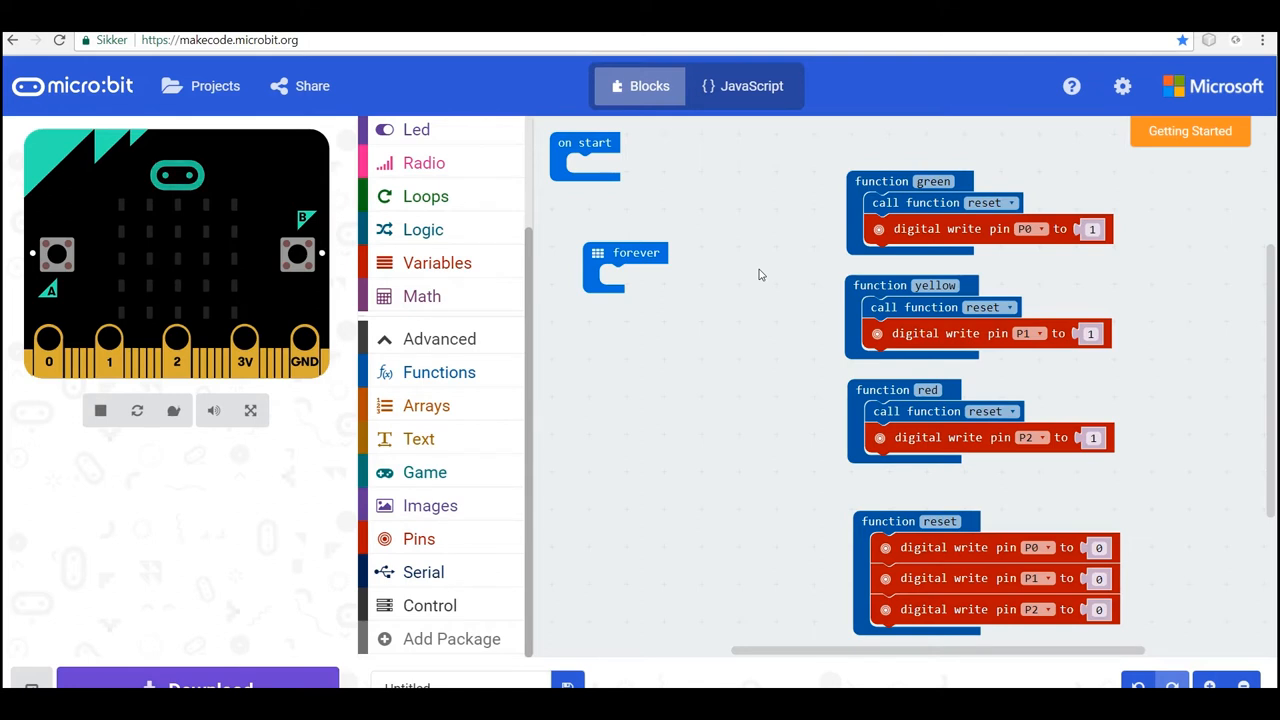
pyautogui.click(585, 155)
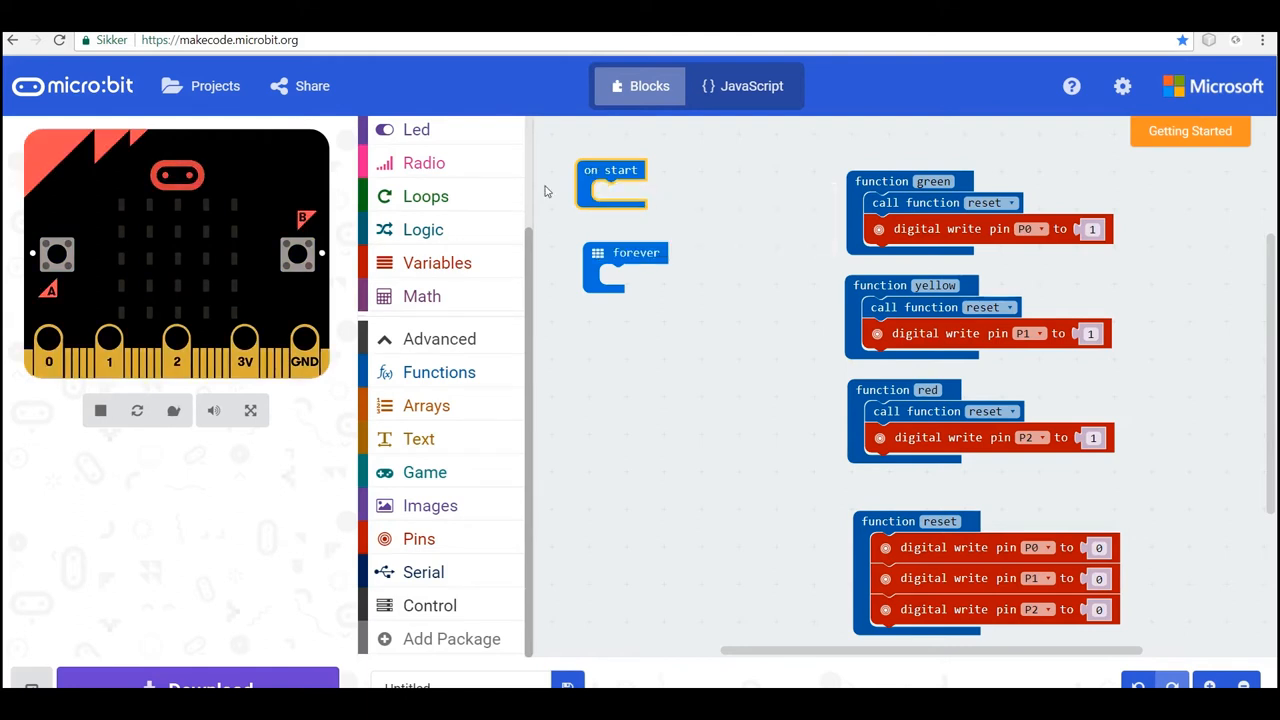
pyautogui.click(439, 372)
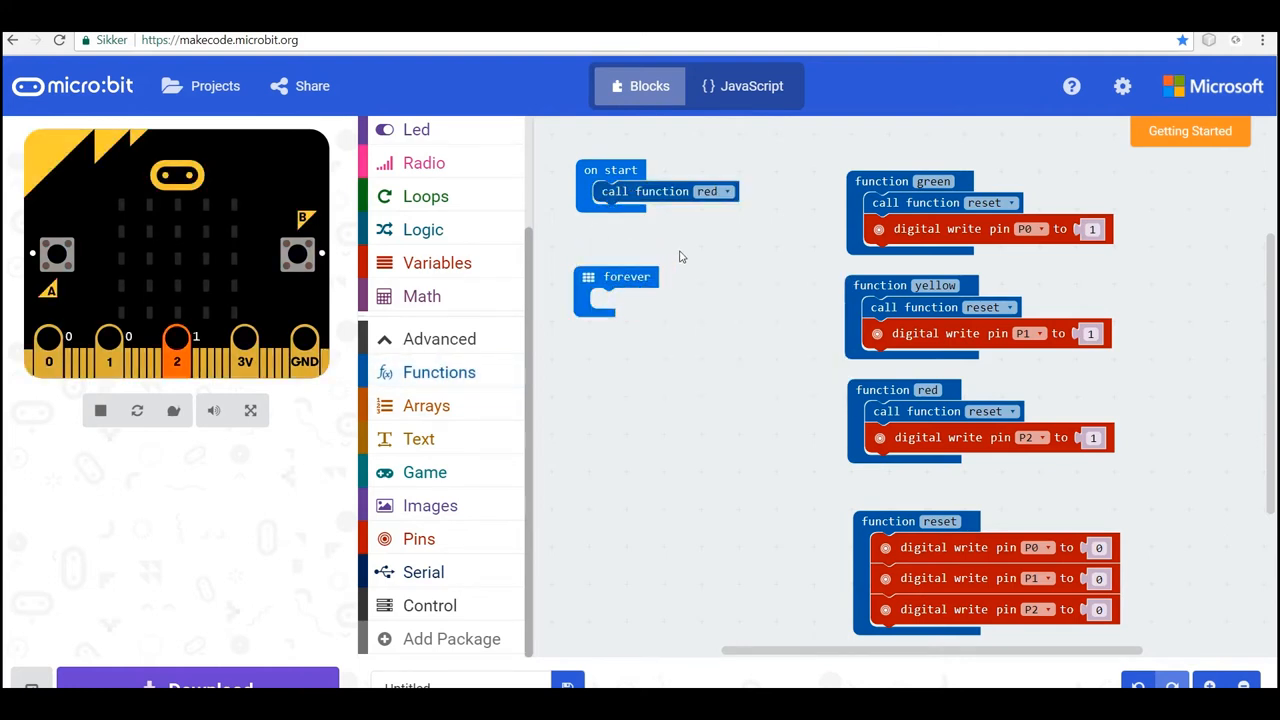
pyautogui.moveTo(478, 285)
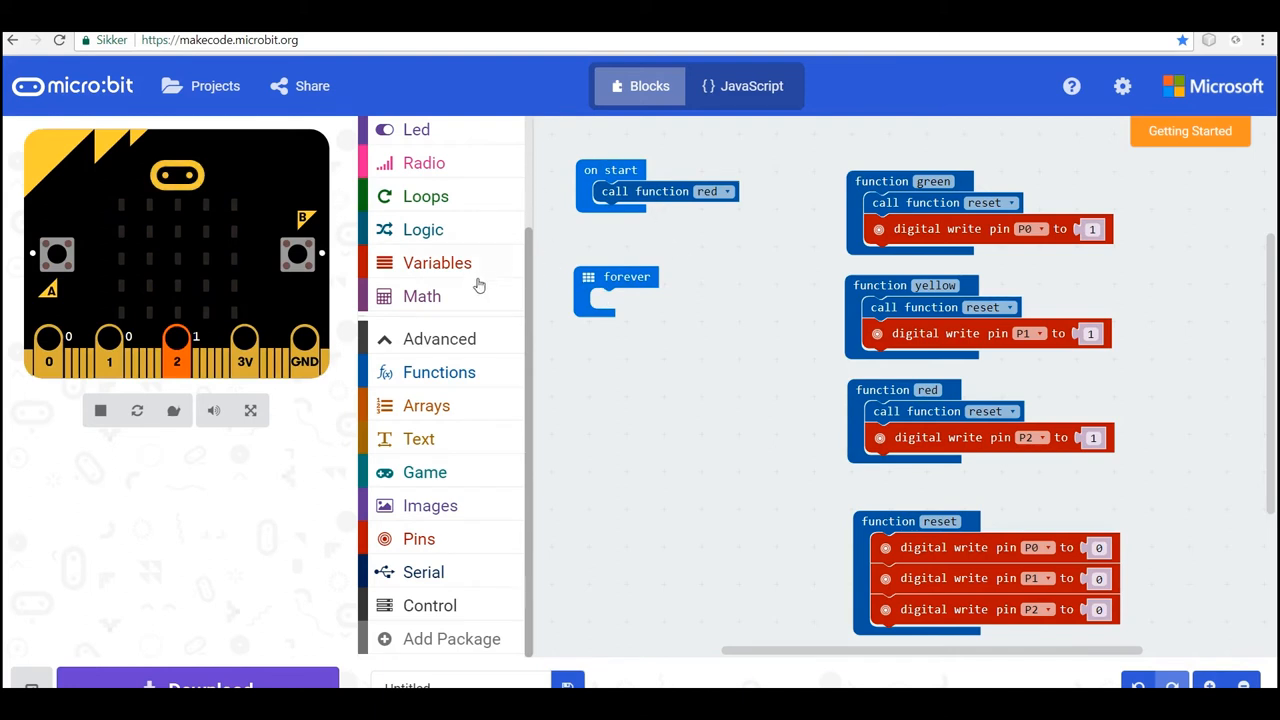
pyautogui.moveTo(439, 372)
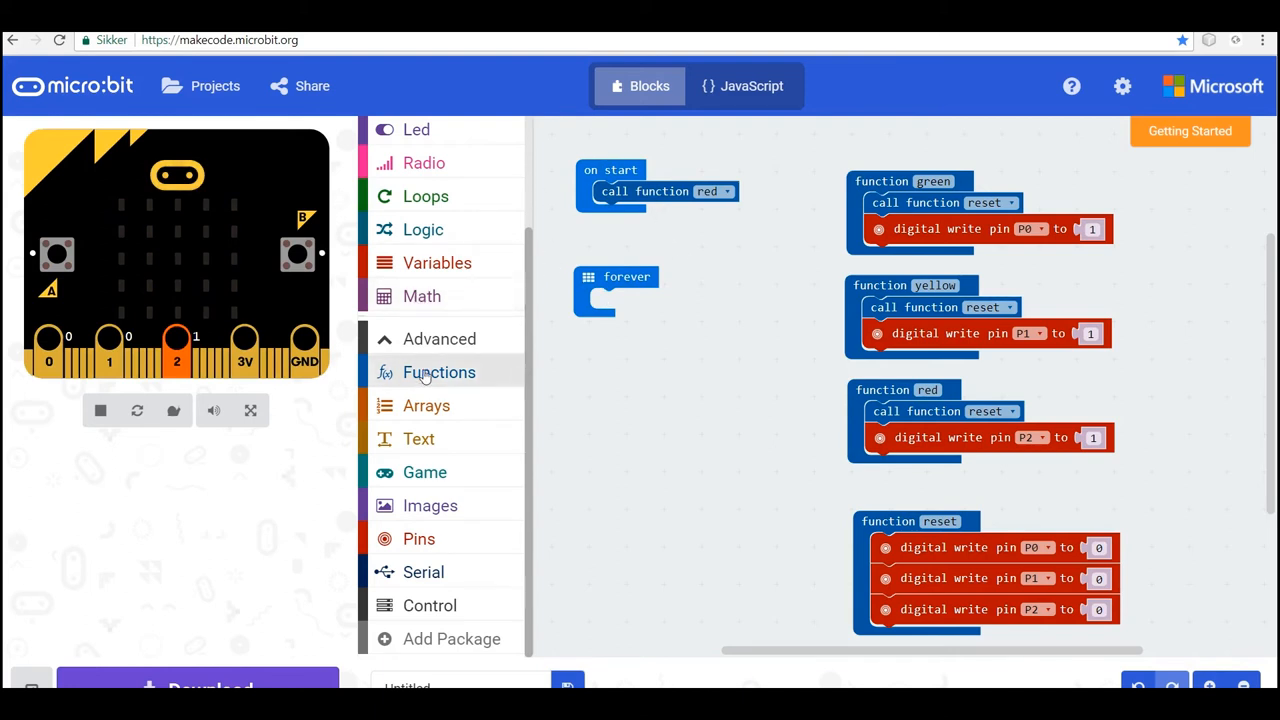
# - Place 'call red' in the forever loop, followed by a 20000 ms pause
pyautogui.moveTo(660, 191); pyautogui.dragTo(670, 296)
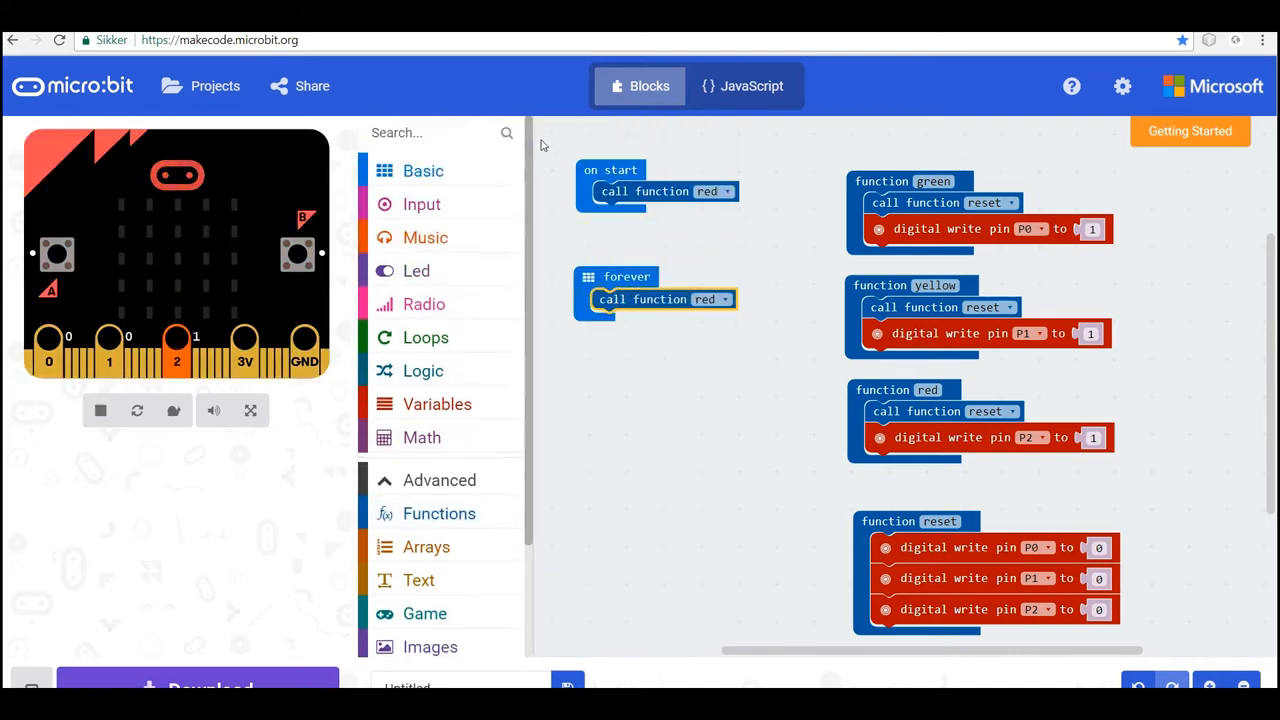
pyautogui.click(423, 170)
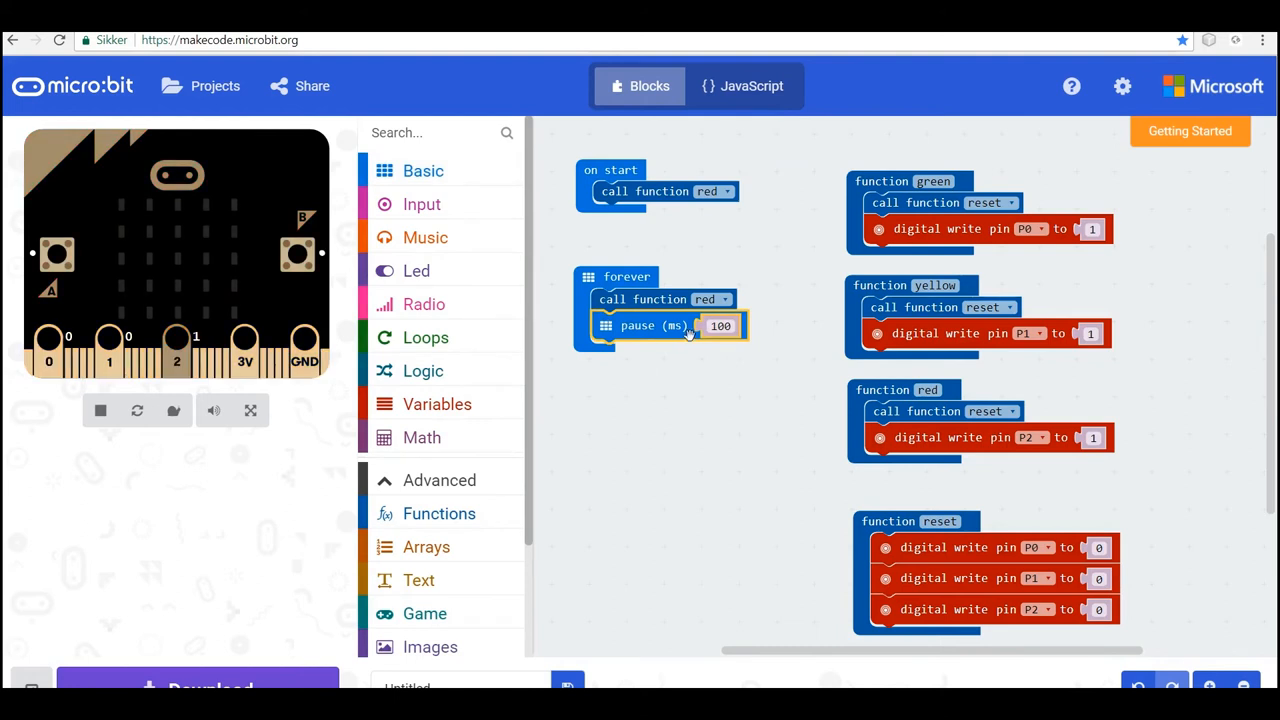
pyautogui.write('200')
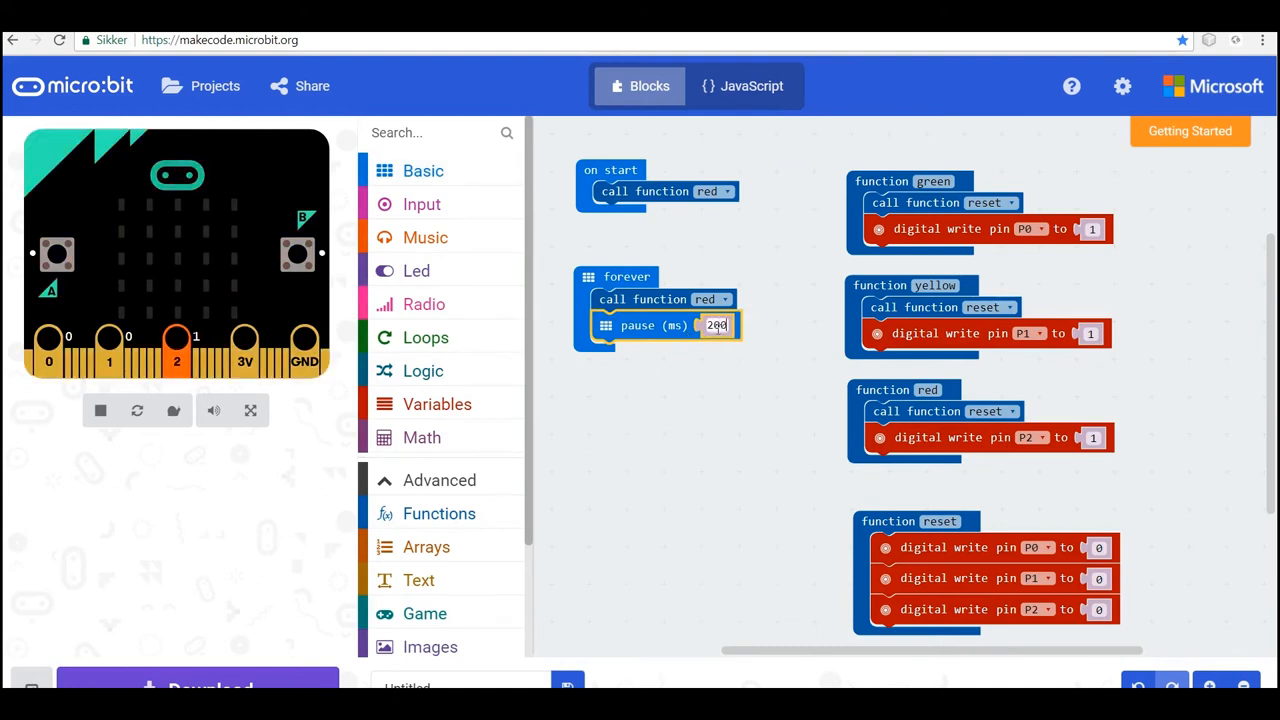
pyautogui.write('20000')
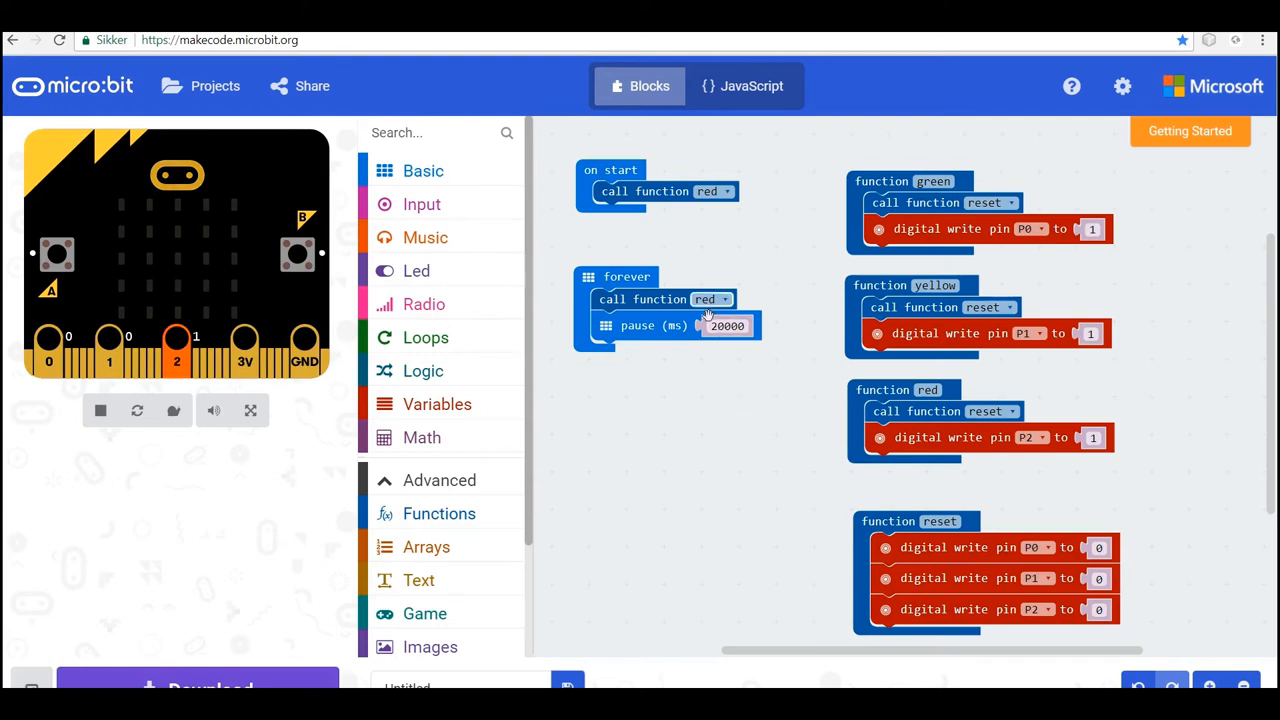
# - Duplicate the red call as a yellow call and add a 3000 ms pause after it
pyautogui.rightClick(643, 299)
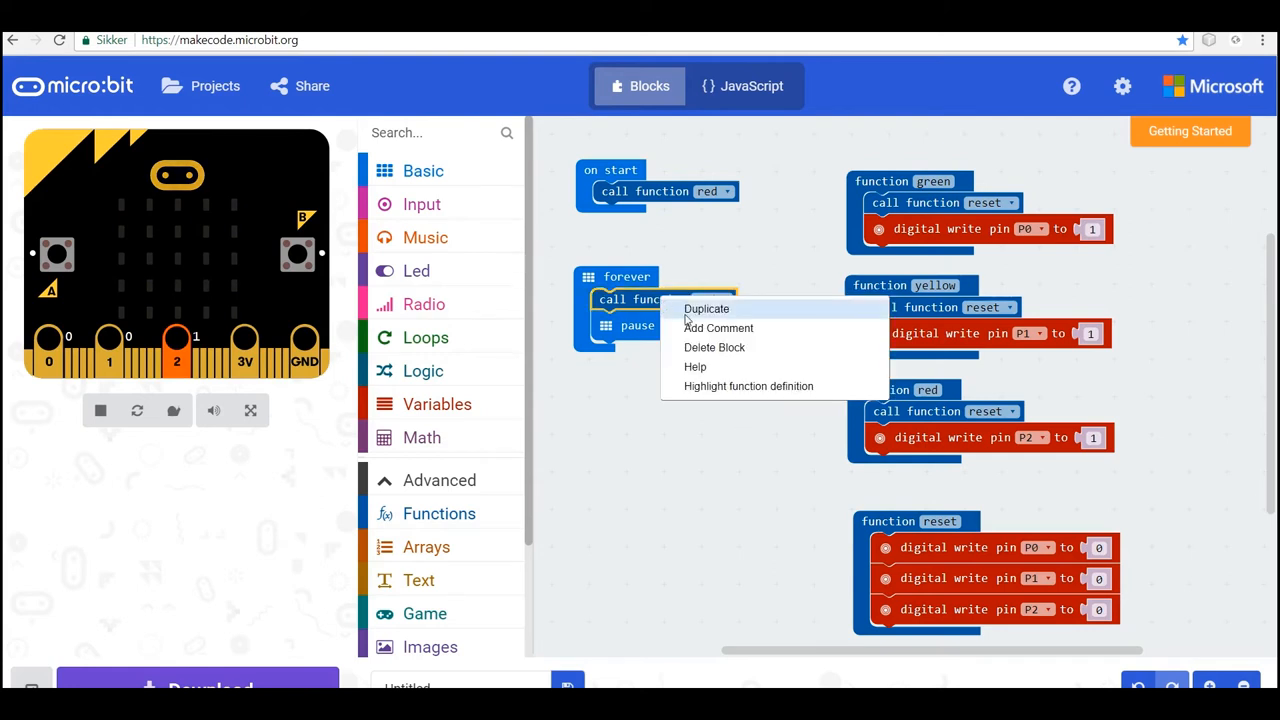
pyautogui.click(706, 308)
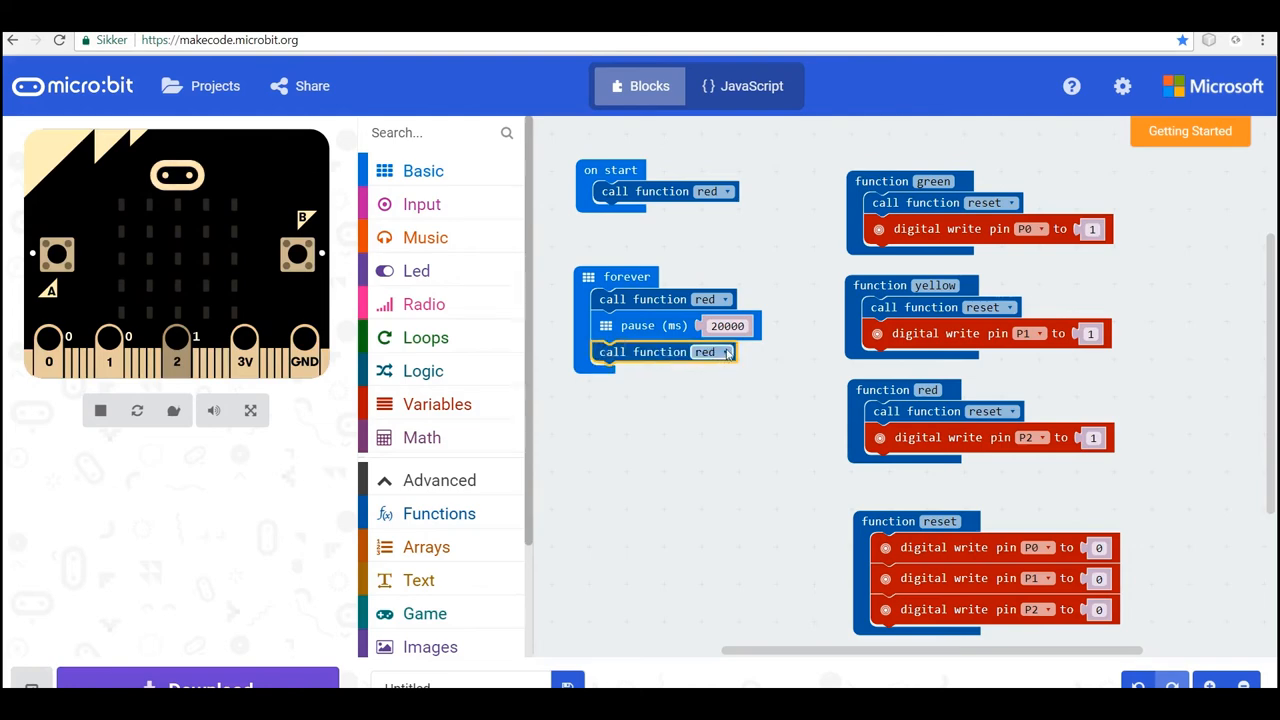
pyautogui.click(712, 352)
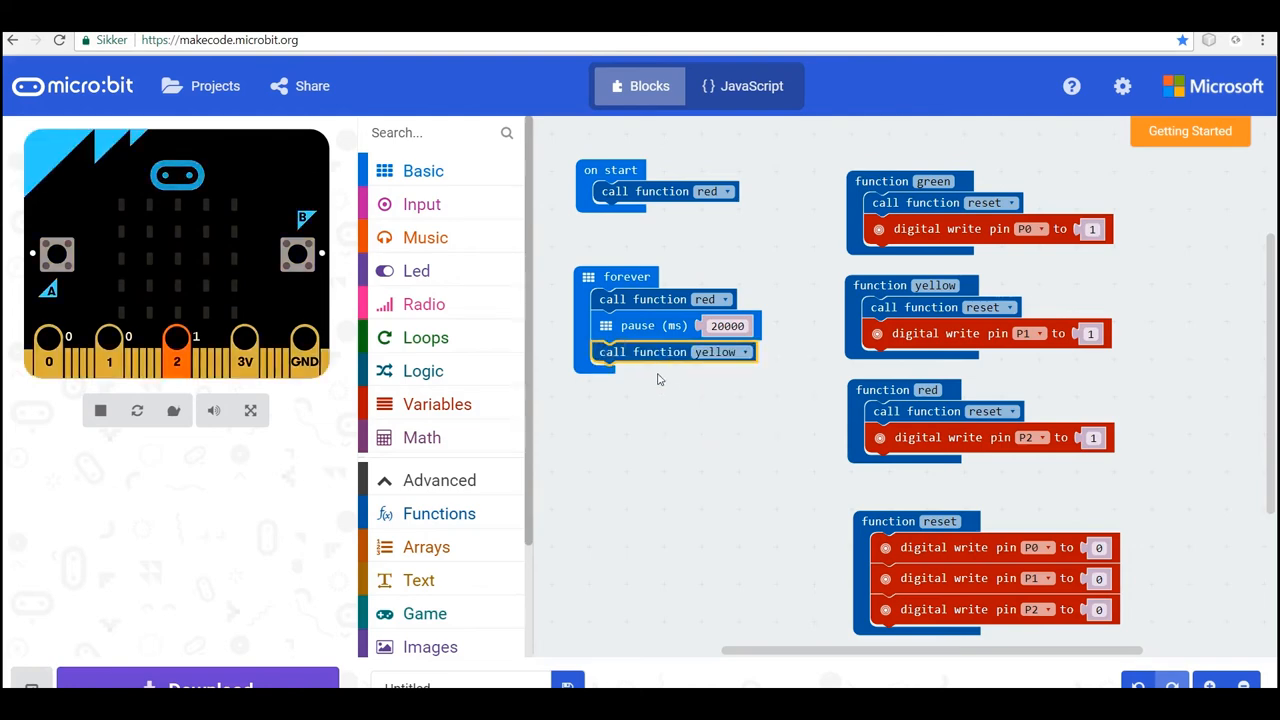
pyautogui.rightClick(655, 325)
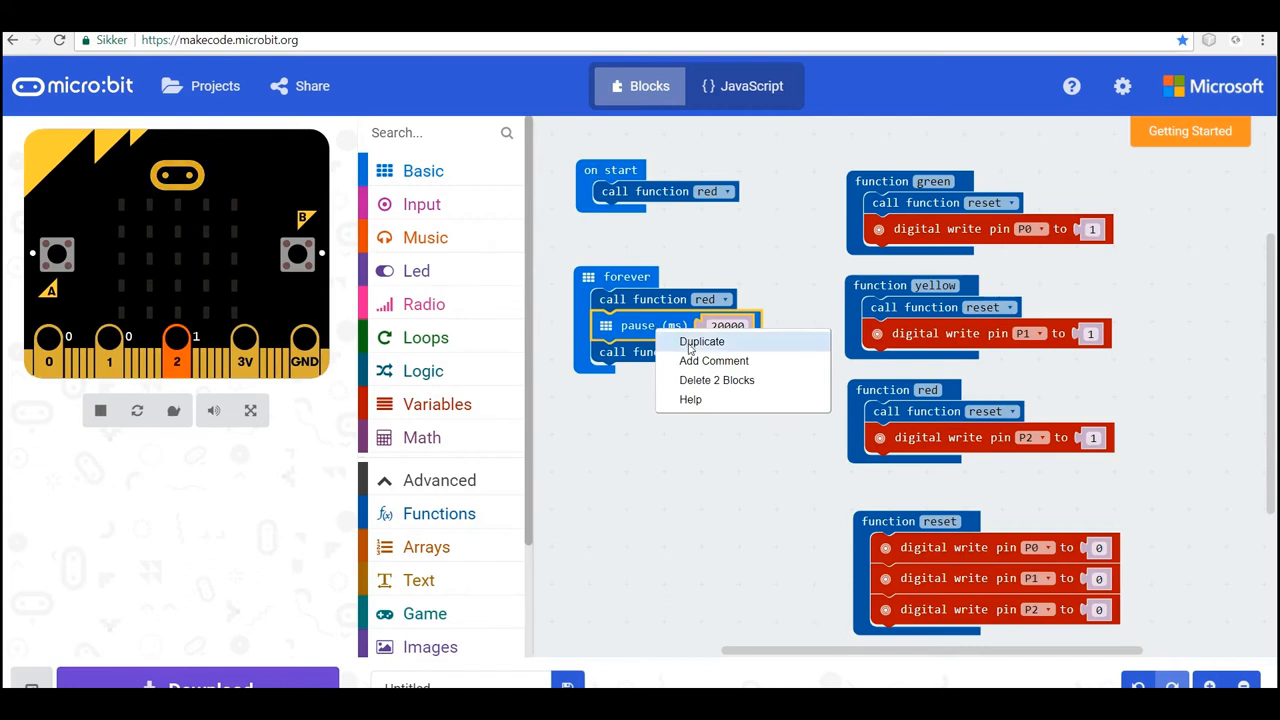
pyautogui.click(701, 341)
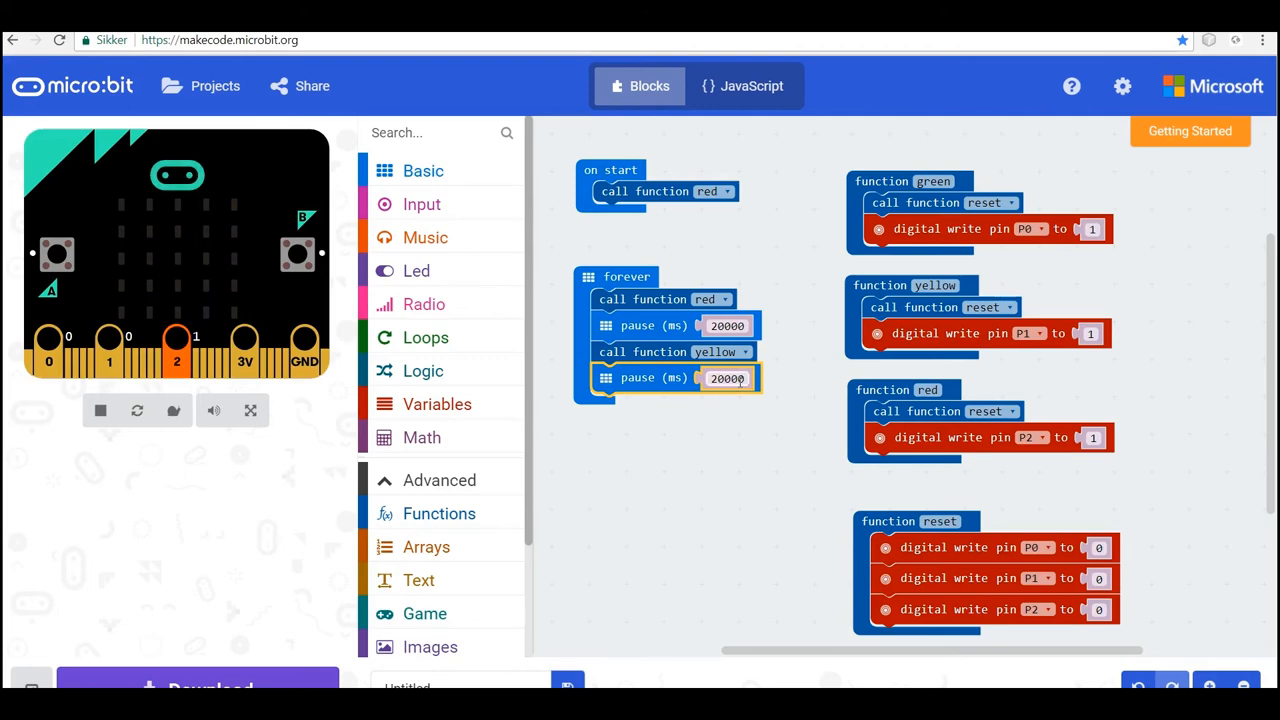
pyautogui.write('30')
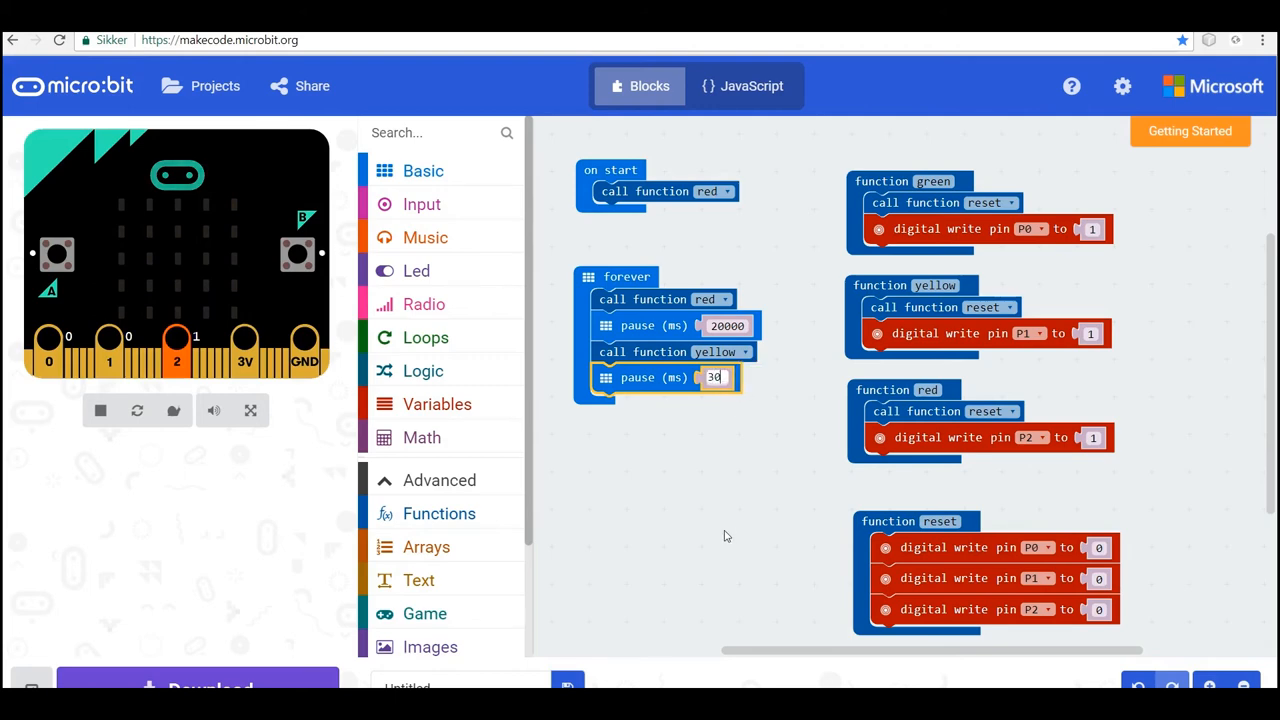
pyautogui.write('3000')
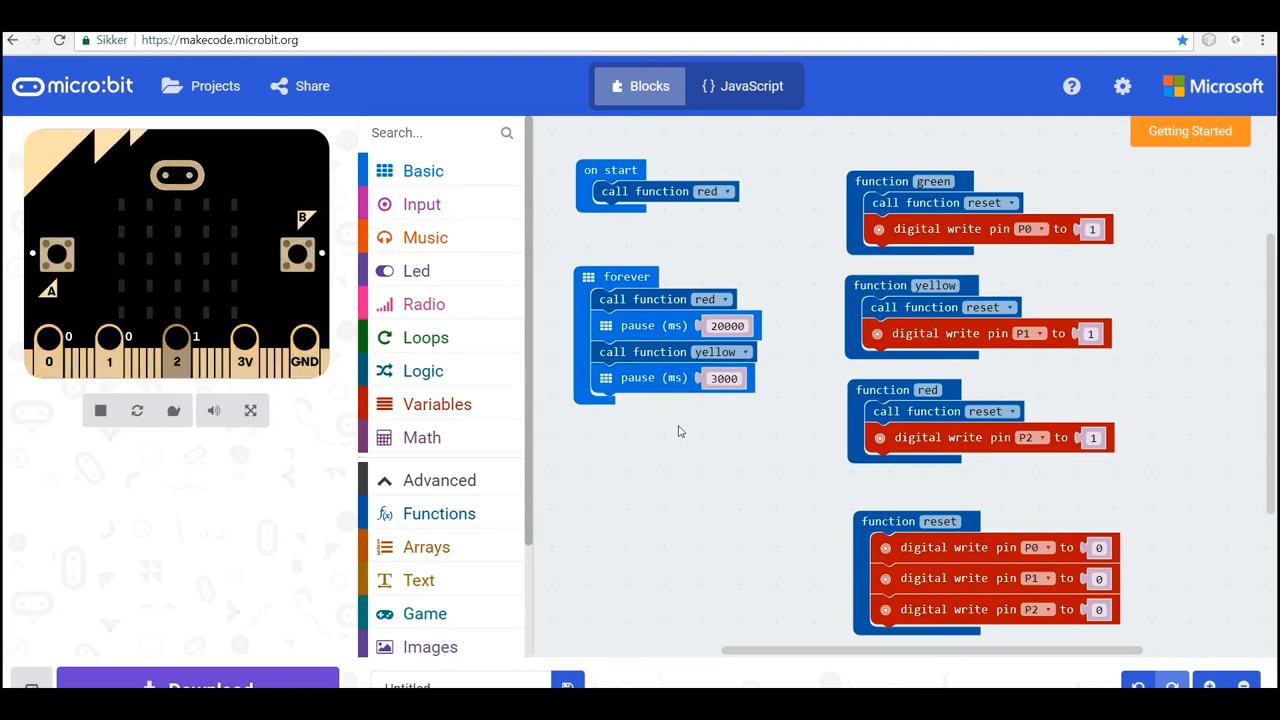
# - Duplicate the yellow call as a green call and add a 10000 ms pause after it
pyautogui.rightClick(670, 351)
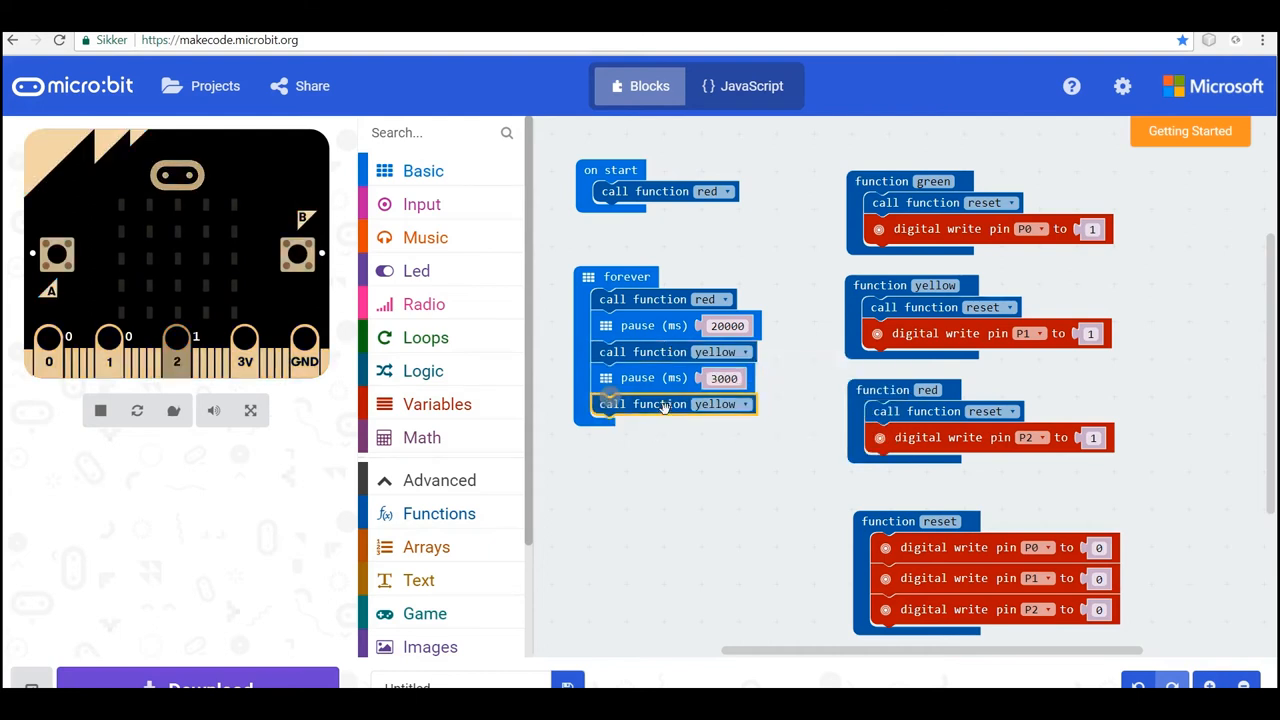
pyautogui.click(744, 404)
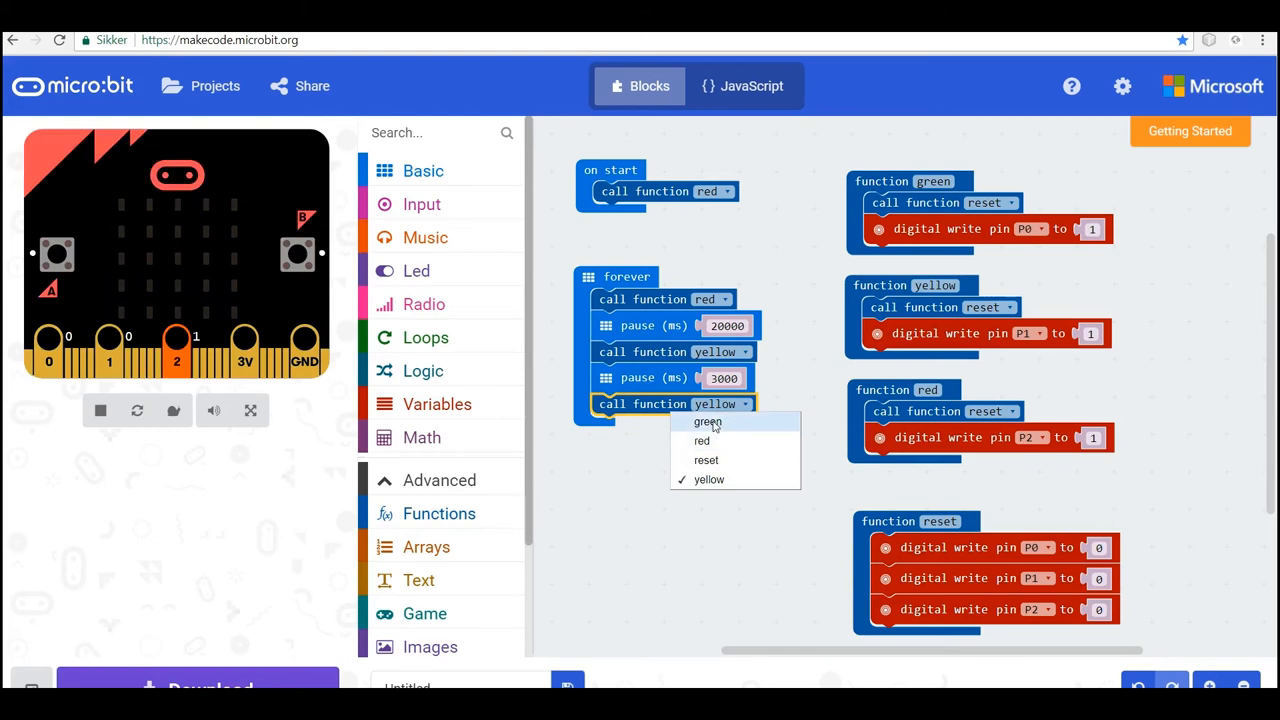
pyautogui.click(707, 421)
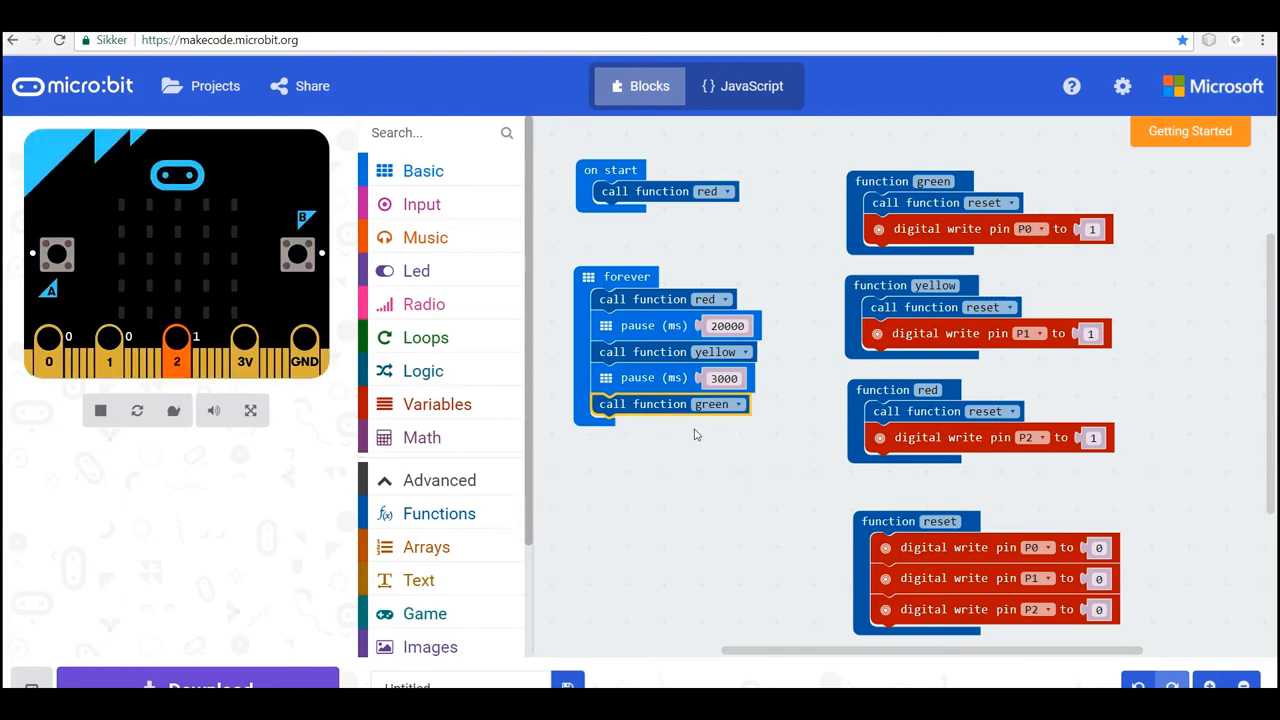
pyautogui.rightClick(685, 403)
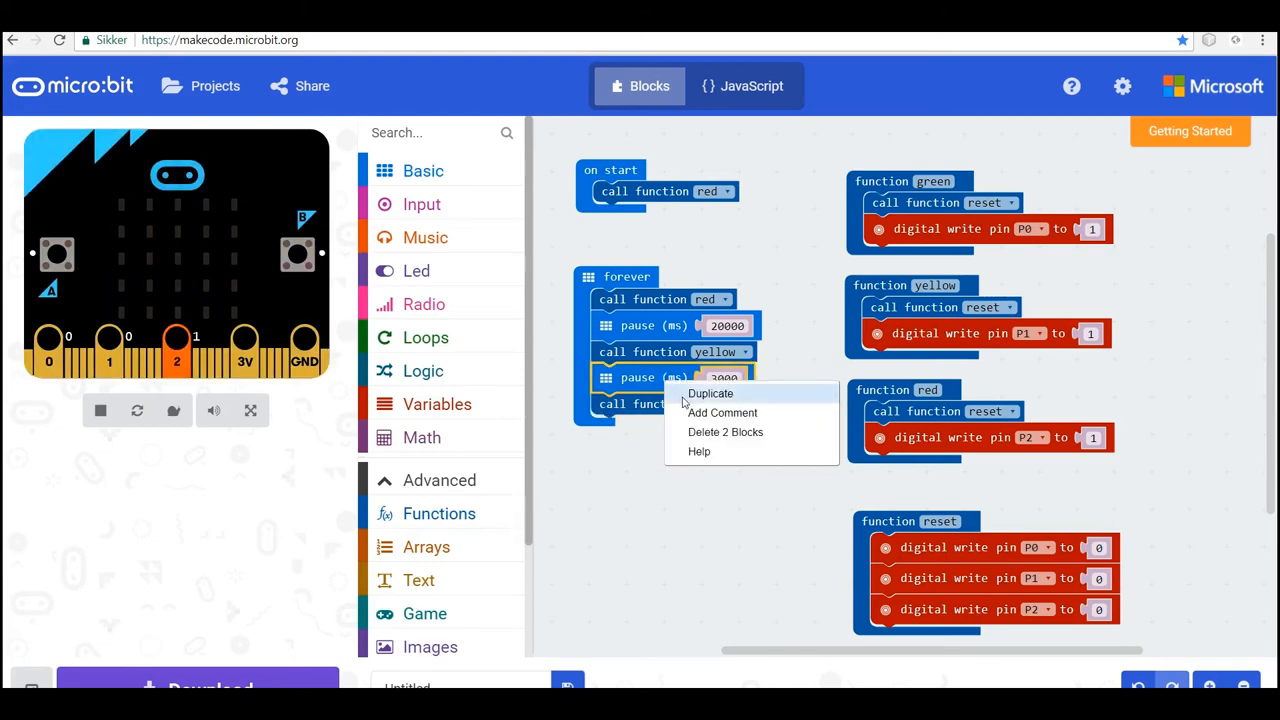
pyautogui.click(710, 392)
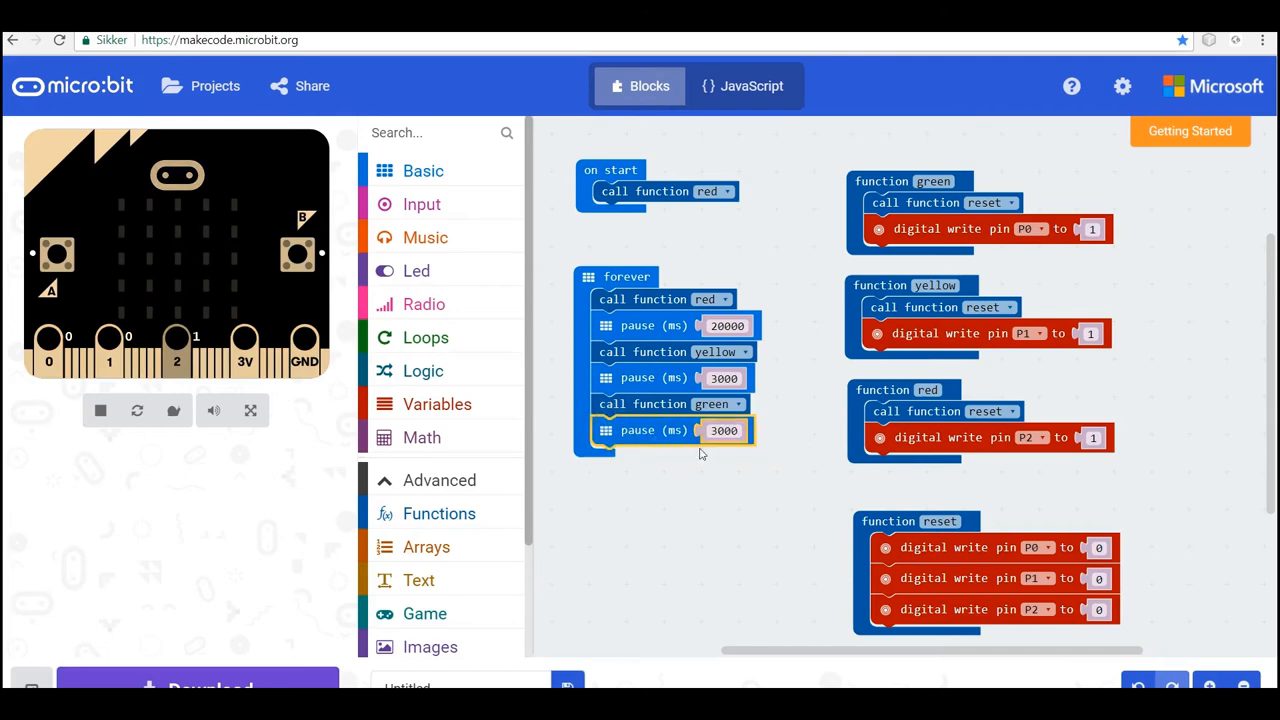
pyautogui.click(723, 430)
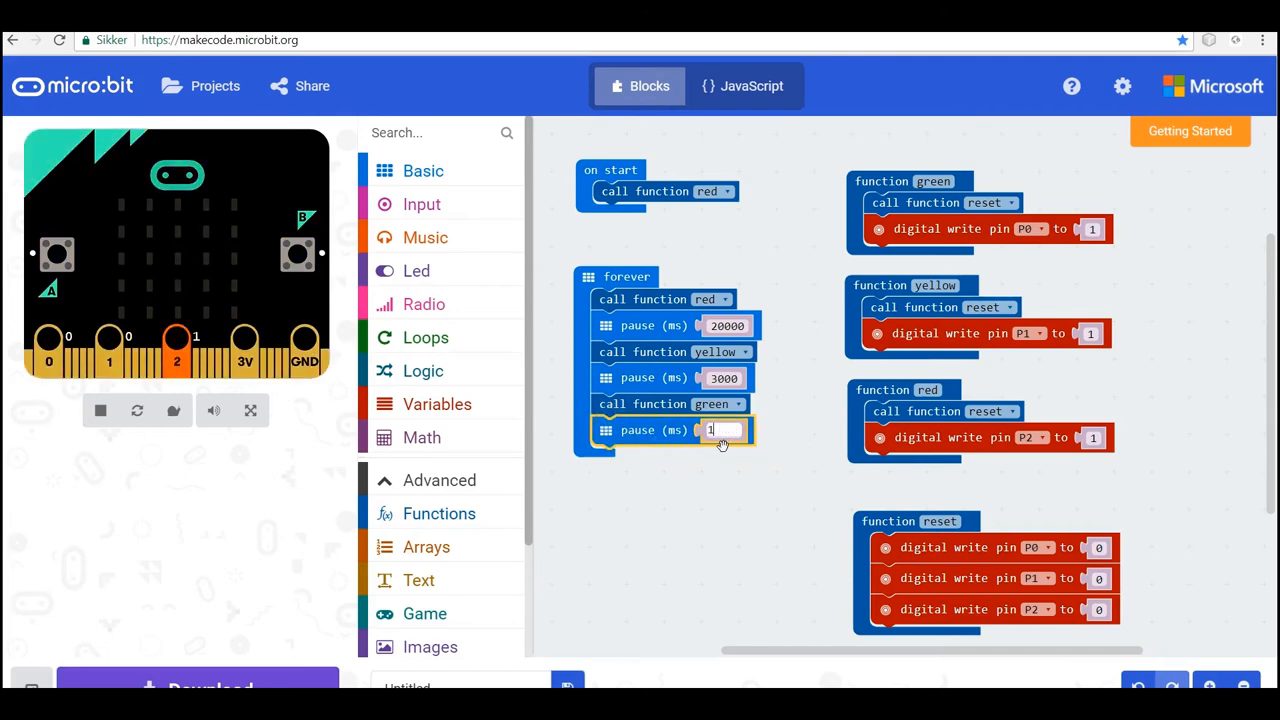
pyautogui.write('10000')
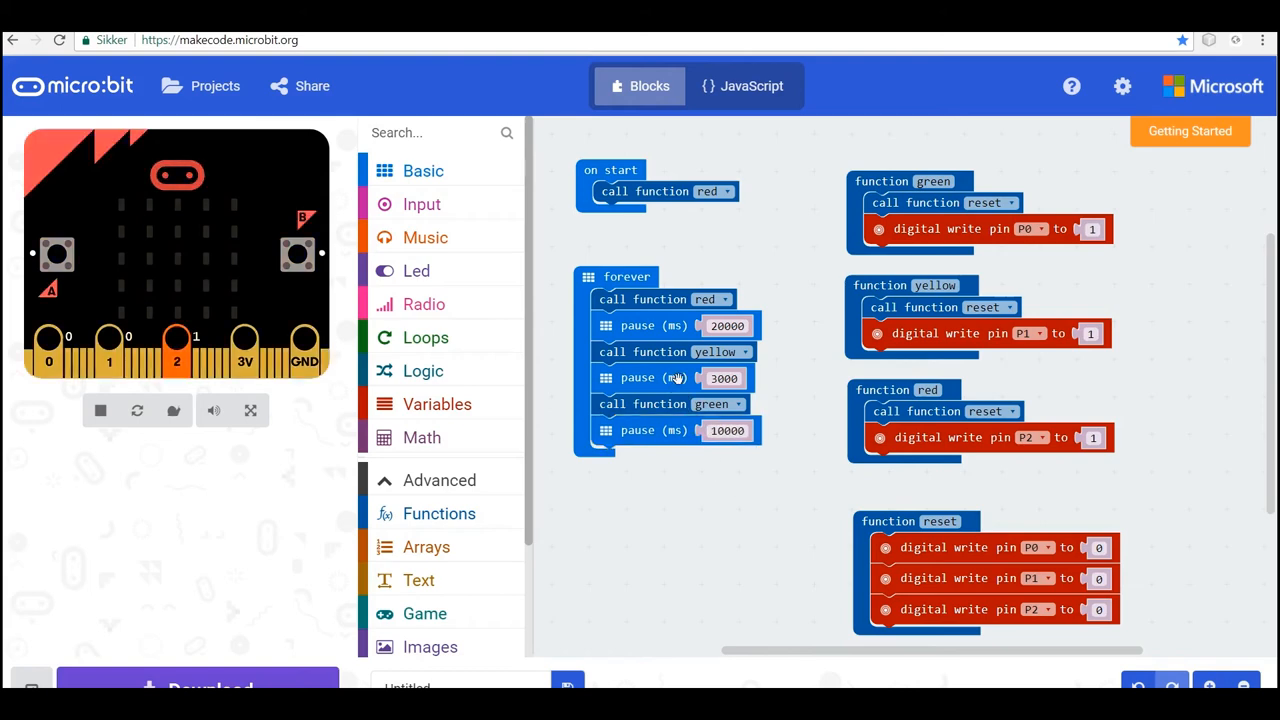
# - Append a duplicated yellow call and a 3000 ms pause to the loop's end
pyautogui.rightClick(650, 377)
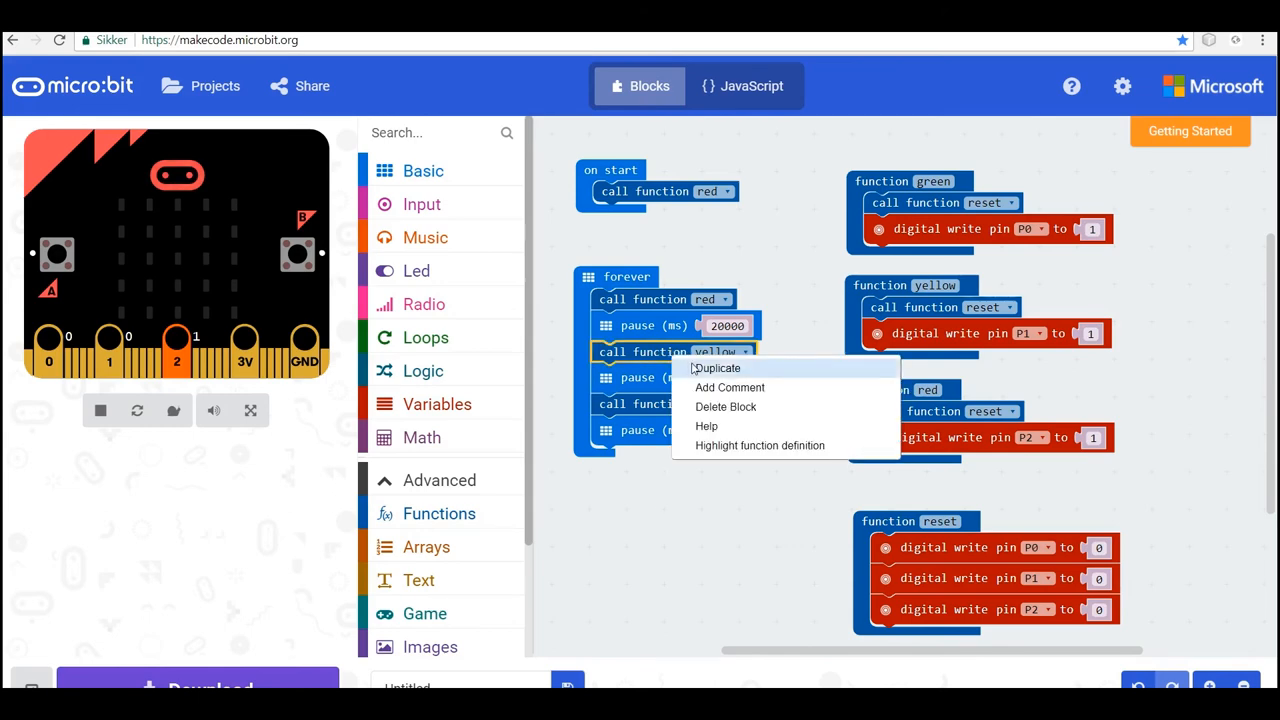
pyautogui.click(717, 368)
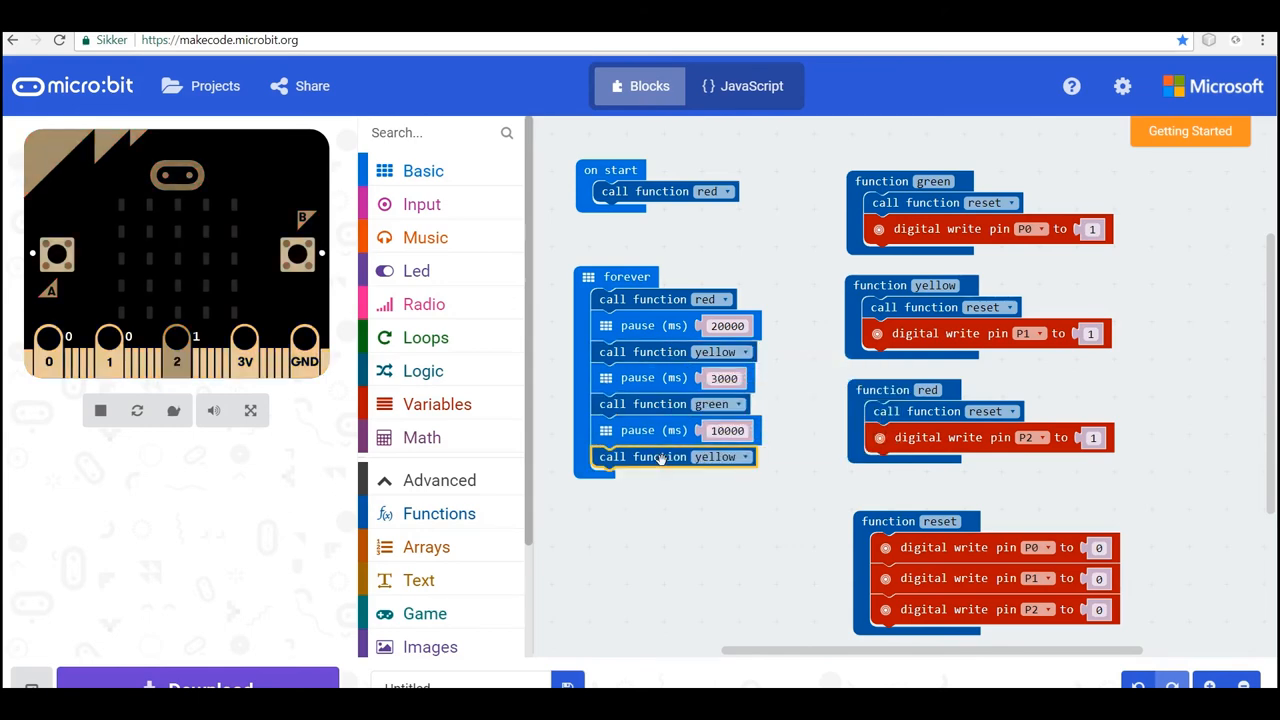
pyautogui.rightClick(655, 377)
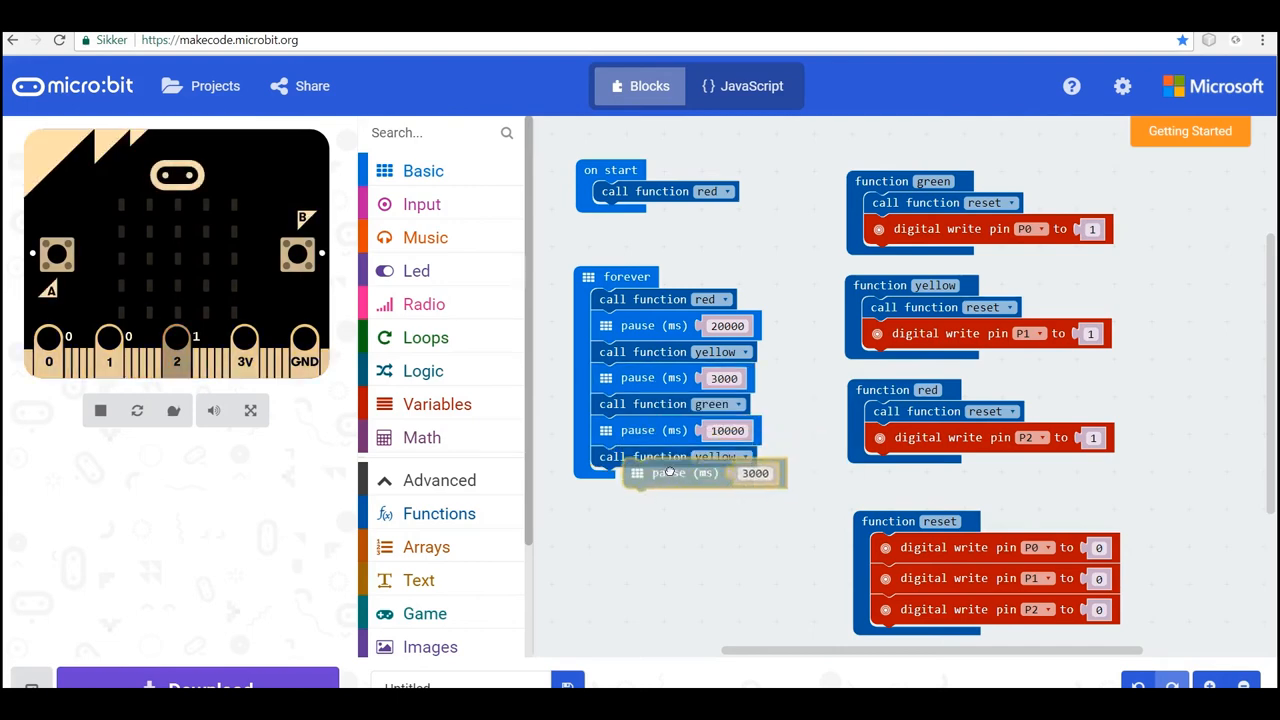
pyautogui.moveTo(700, 473); pyautogui.dragTo(670, 483)
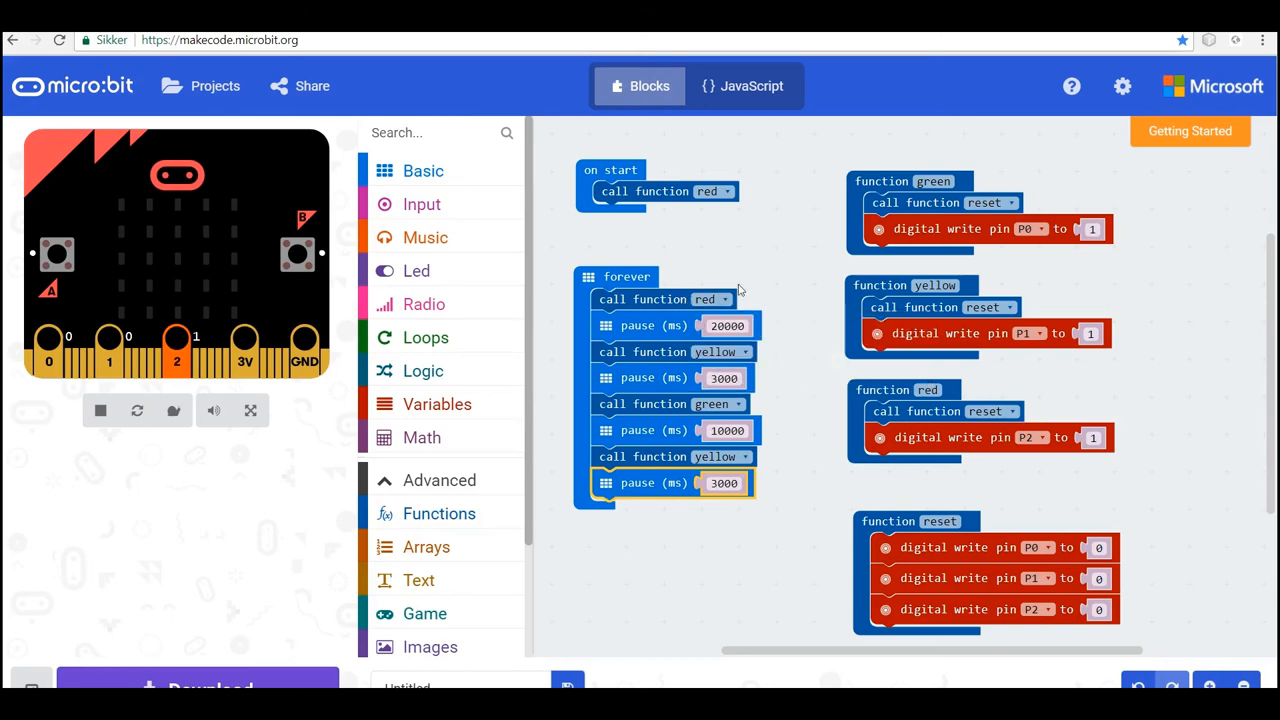
pyautogui.moveTo(726, 325)
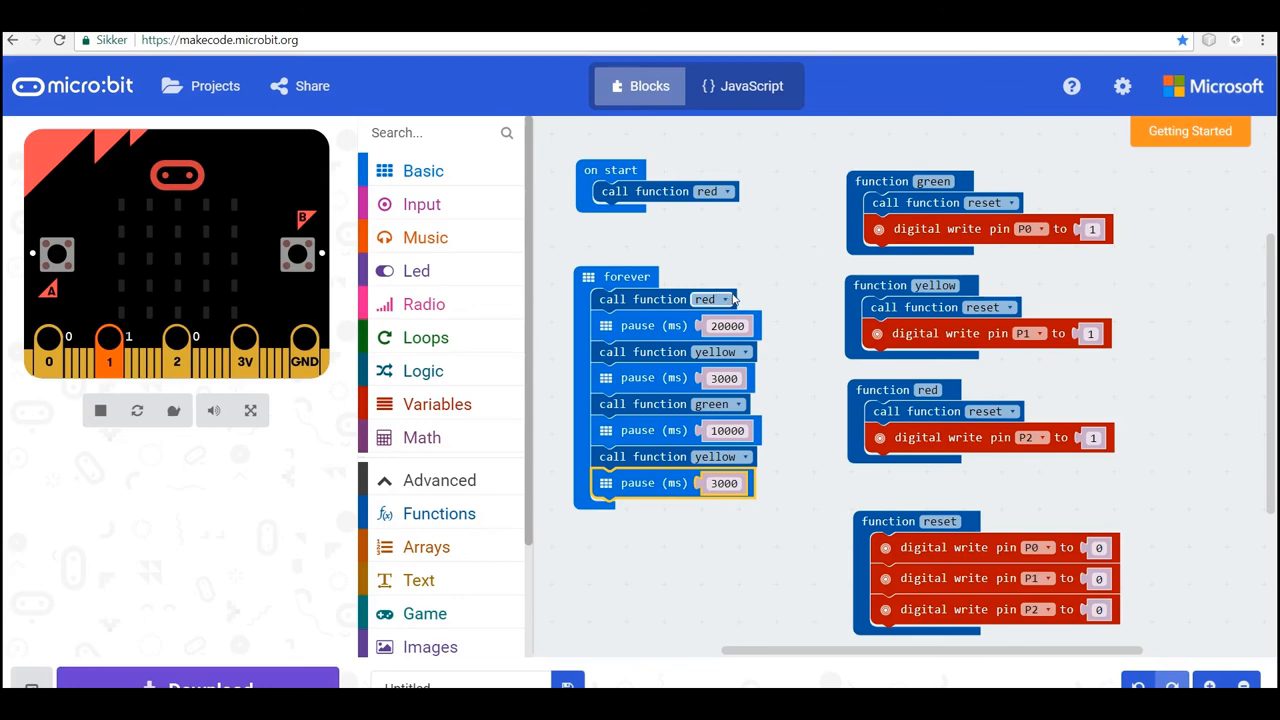
pyautogui.moveTo(713, 299)
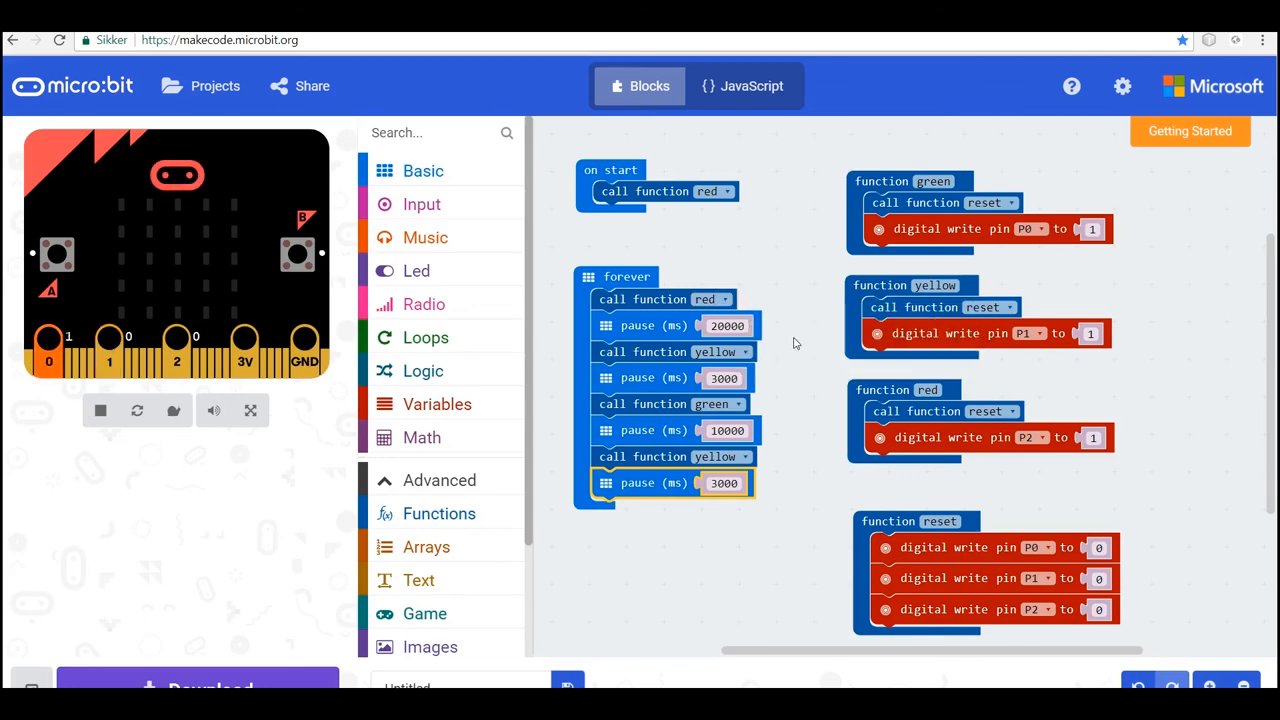
pyautogui.moveTo(669, 233)
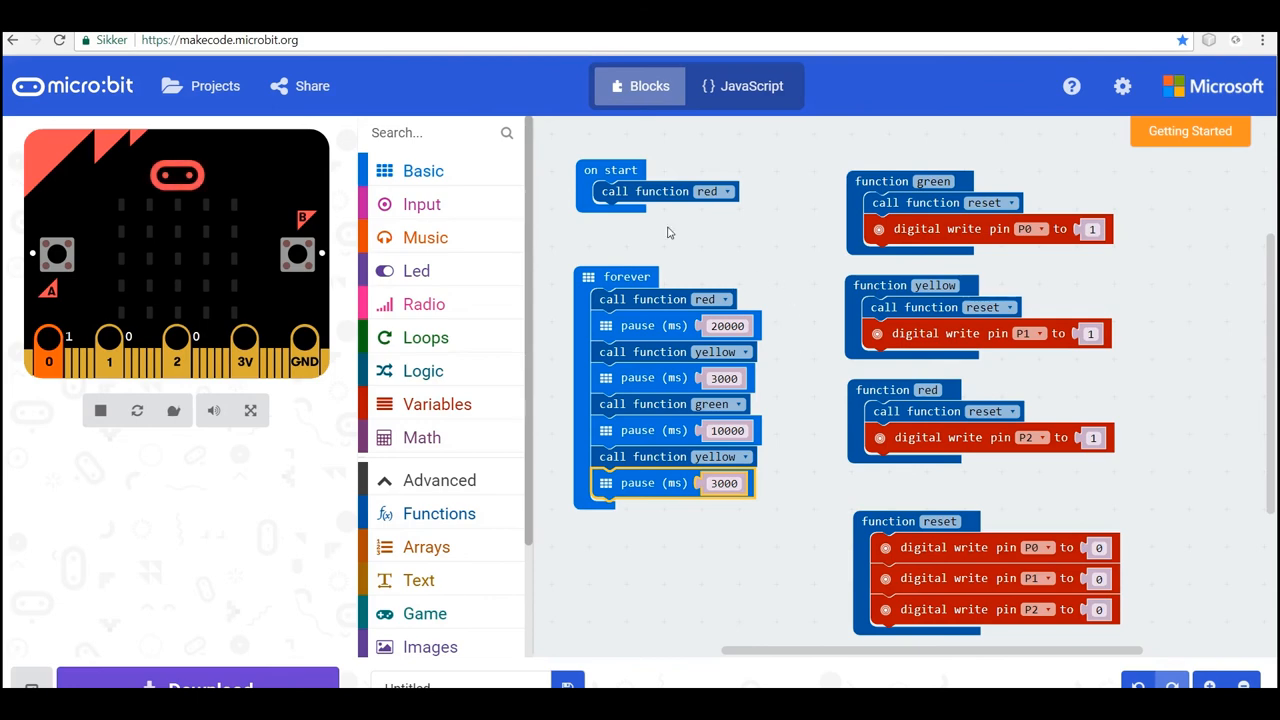
pyautogui.moveTo(48, 360)
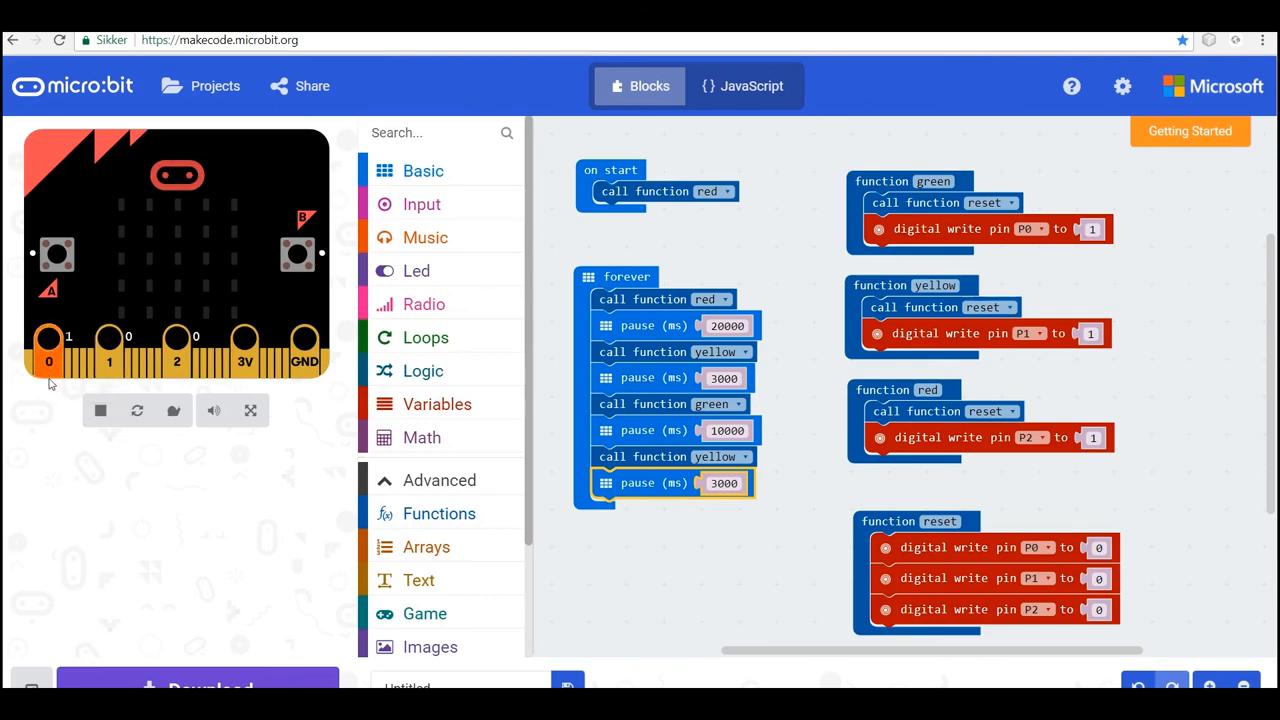
pyautogui.moveTo(48, 355)
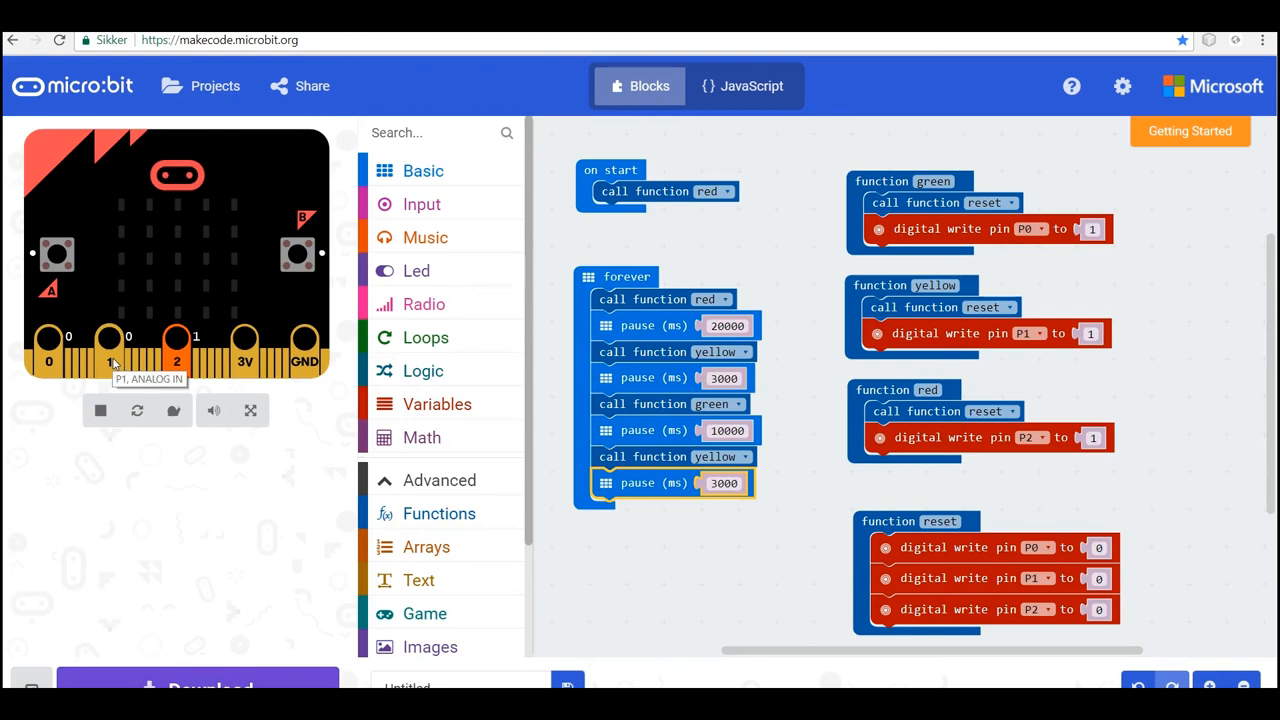
pyautogui.moveTo(176, 337)
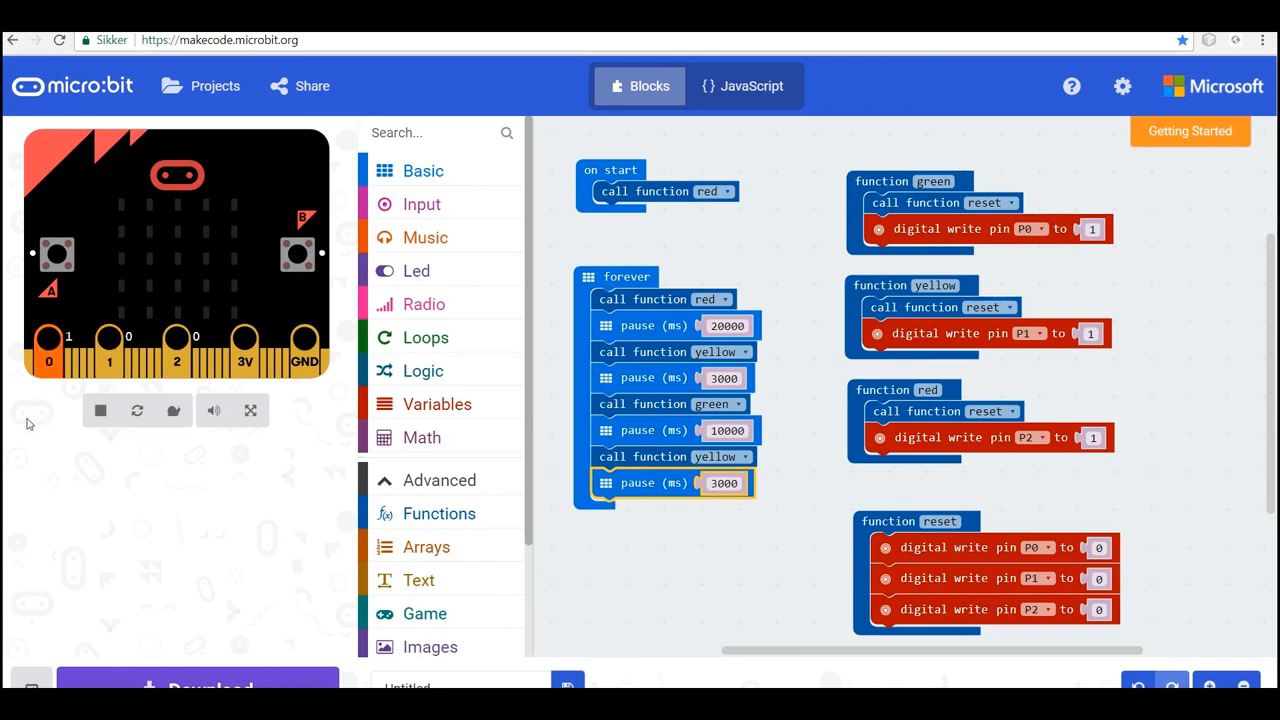
pyautogui.moveTo(48, 428)
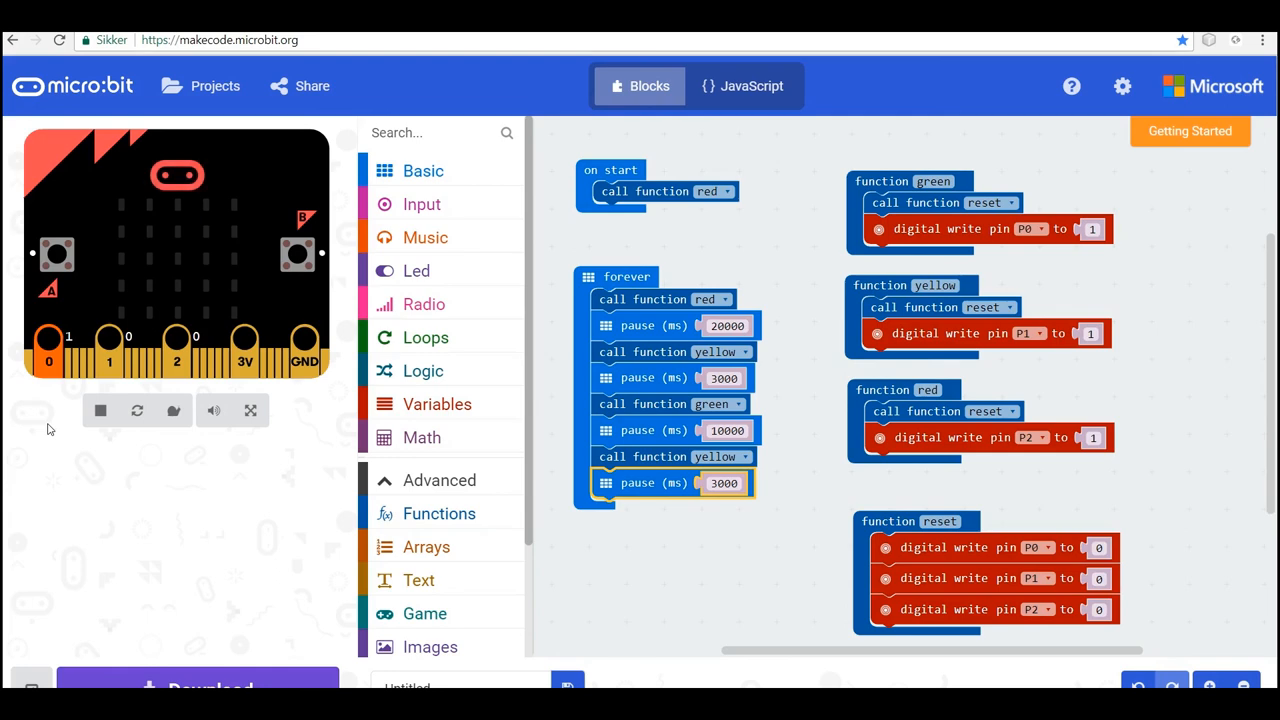
pyautogui.moveTo(70, 442)
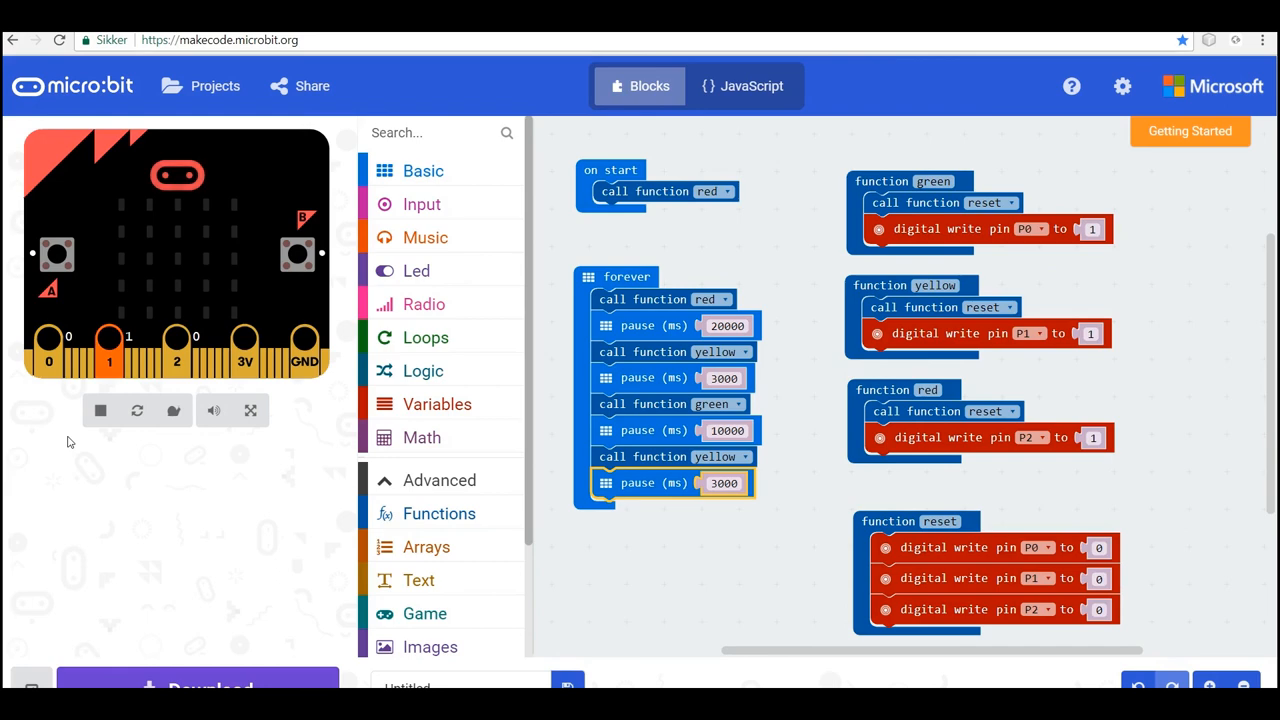
pyautogui.moveTo(118, 438)
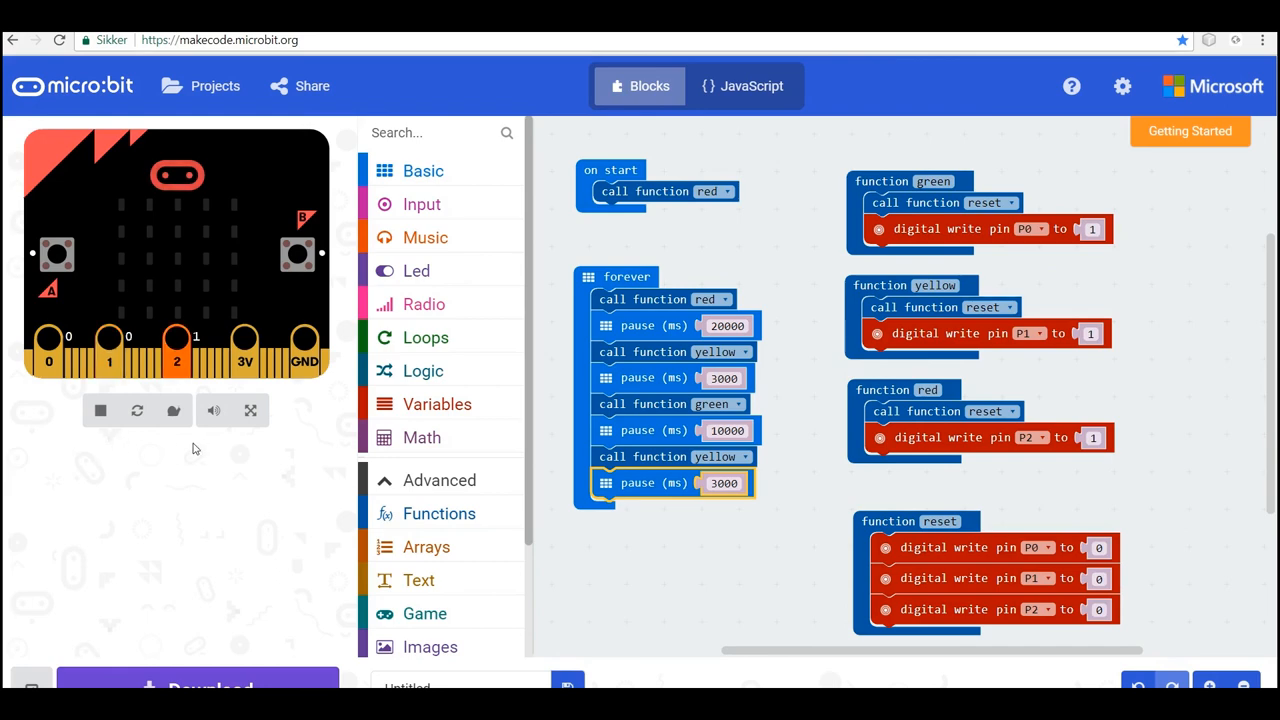
pyautogui.moveTo(248, 490)
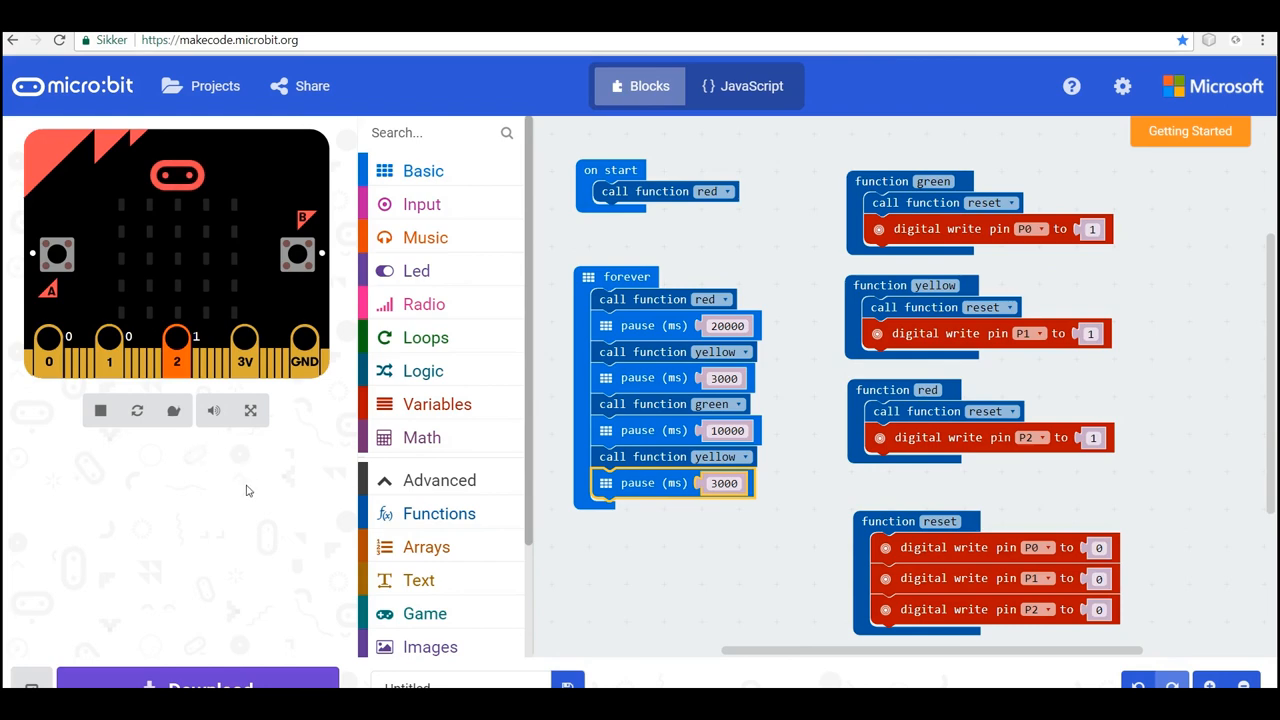
pyautogui.moveTo(421, 437)
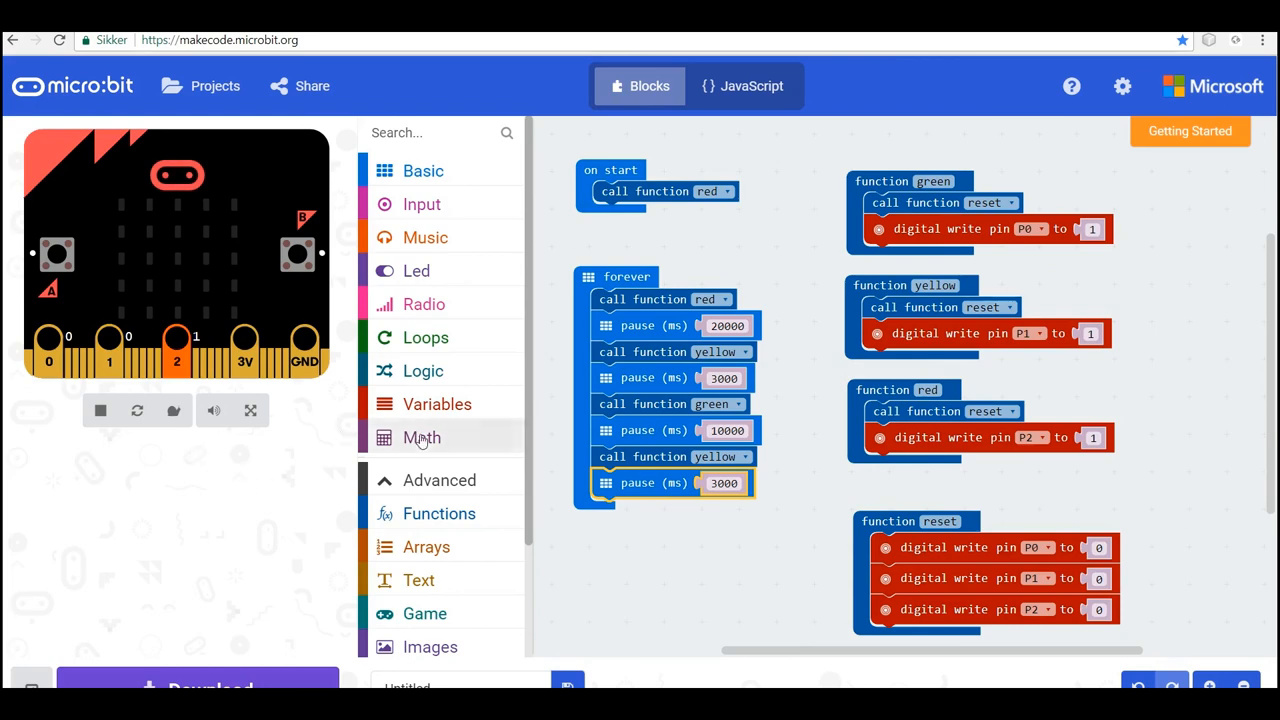